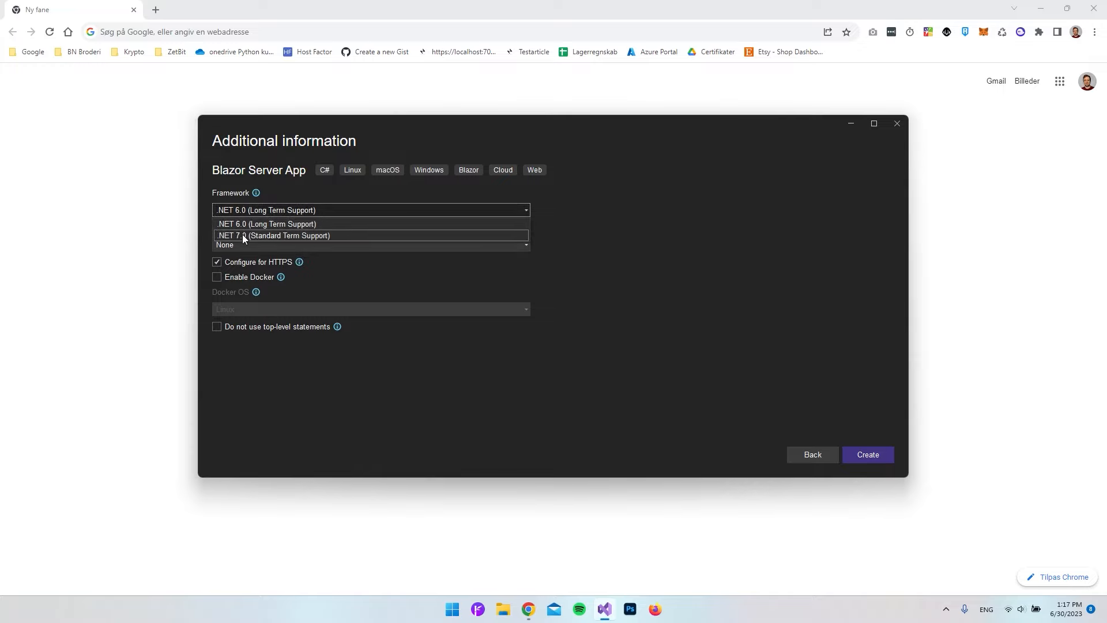
mouse_move(272, 226)
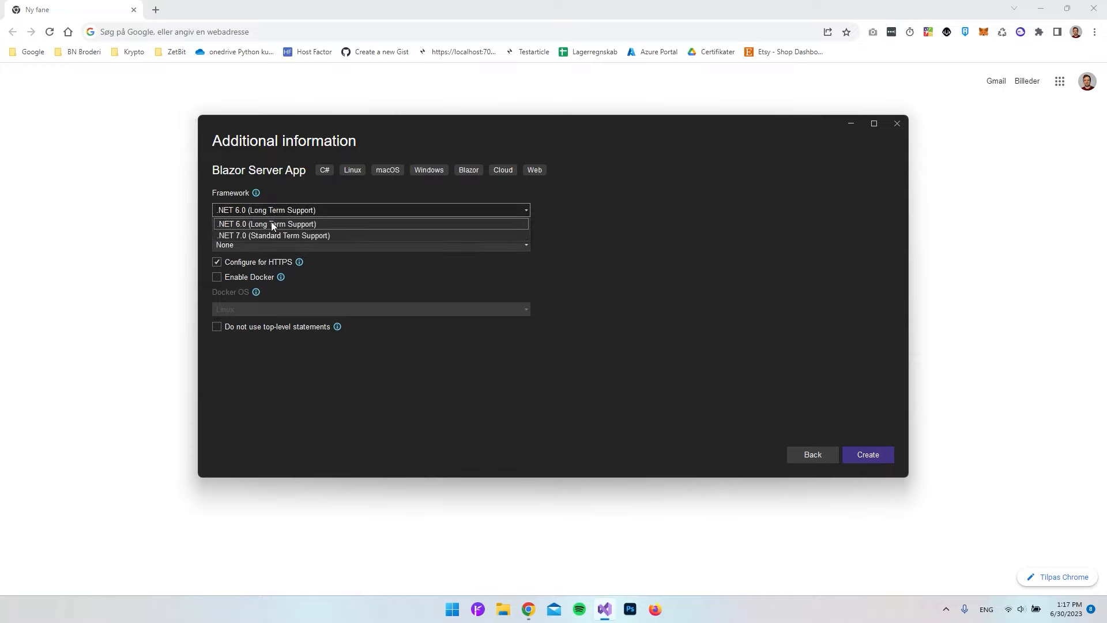
mouse_move(230, 235)
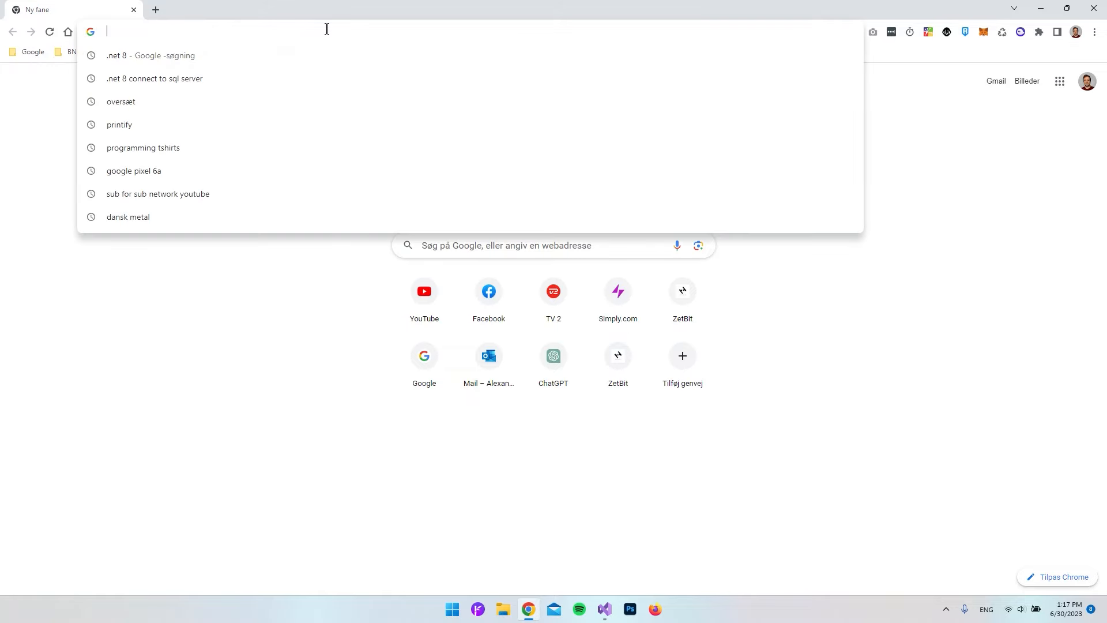
Rerun the '.net 8' Google search from Chrome's address bar history.
left_click(151, 55)
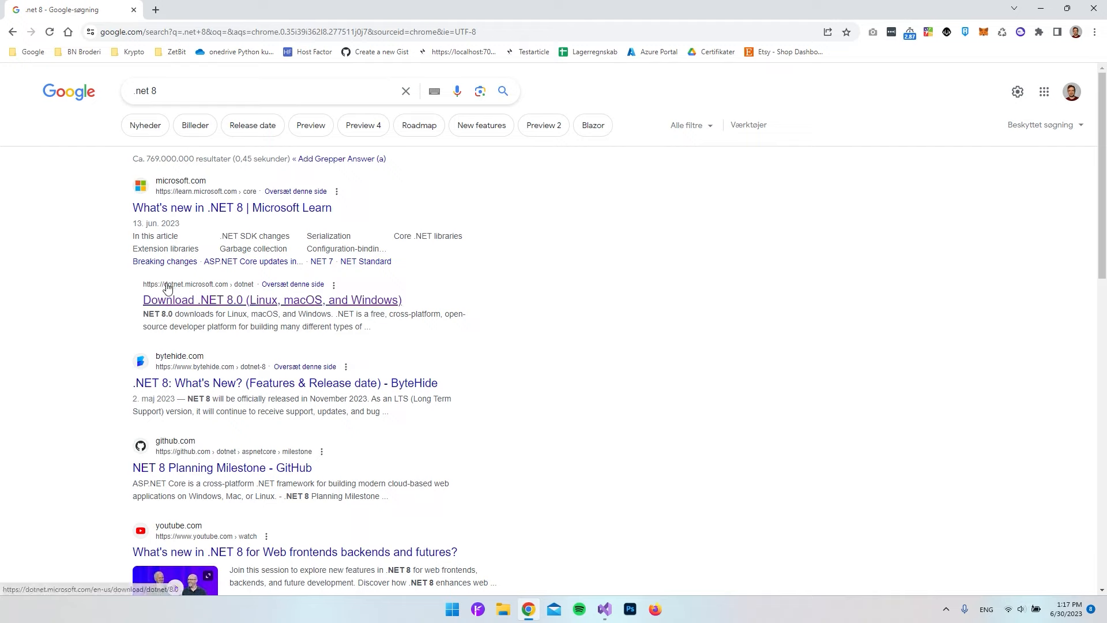
mouse_move(170, 308)
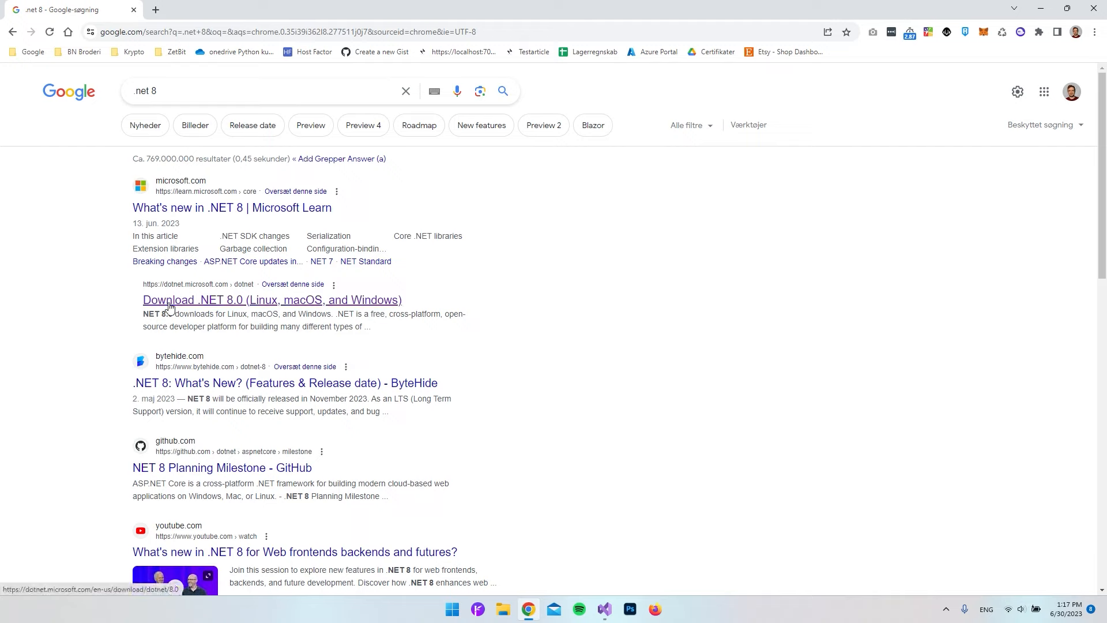
mouse_move(233, 306)
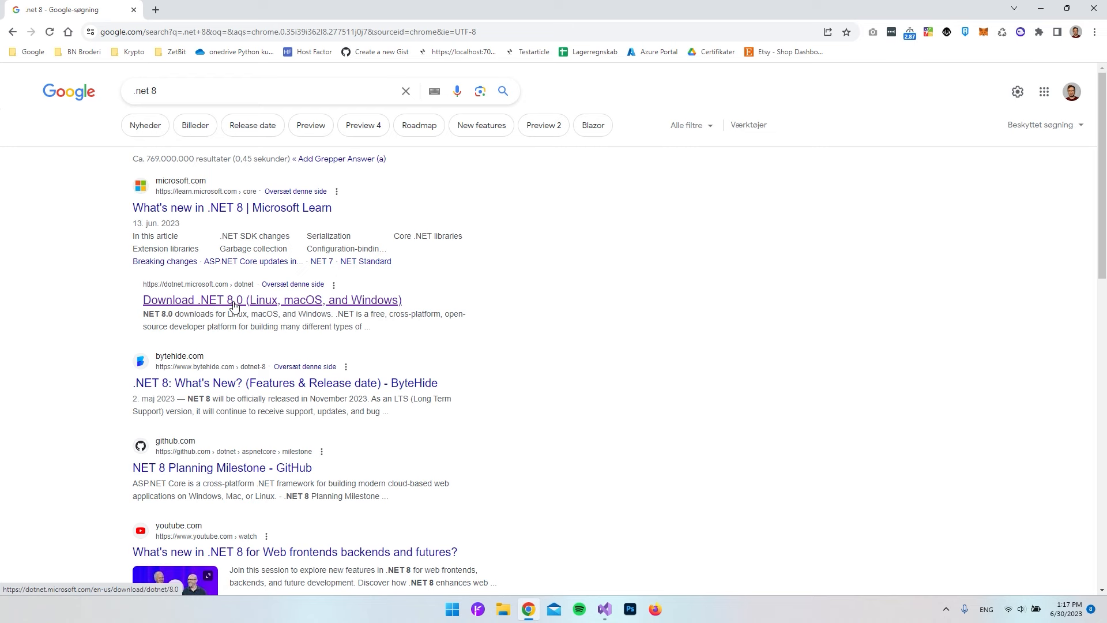
Open Download .NET 8.0 and get the 8.0.0-preview.5 SDK Windows x64 installer.
left_click(271, 300)
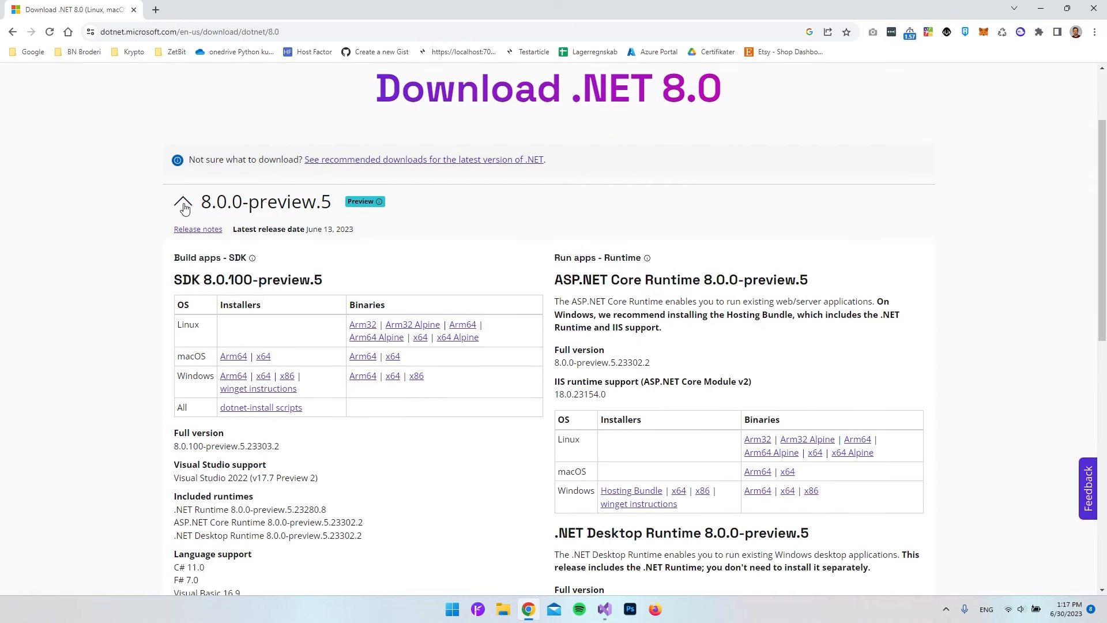
left_click(182, 205)
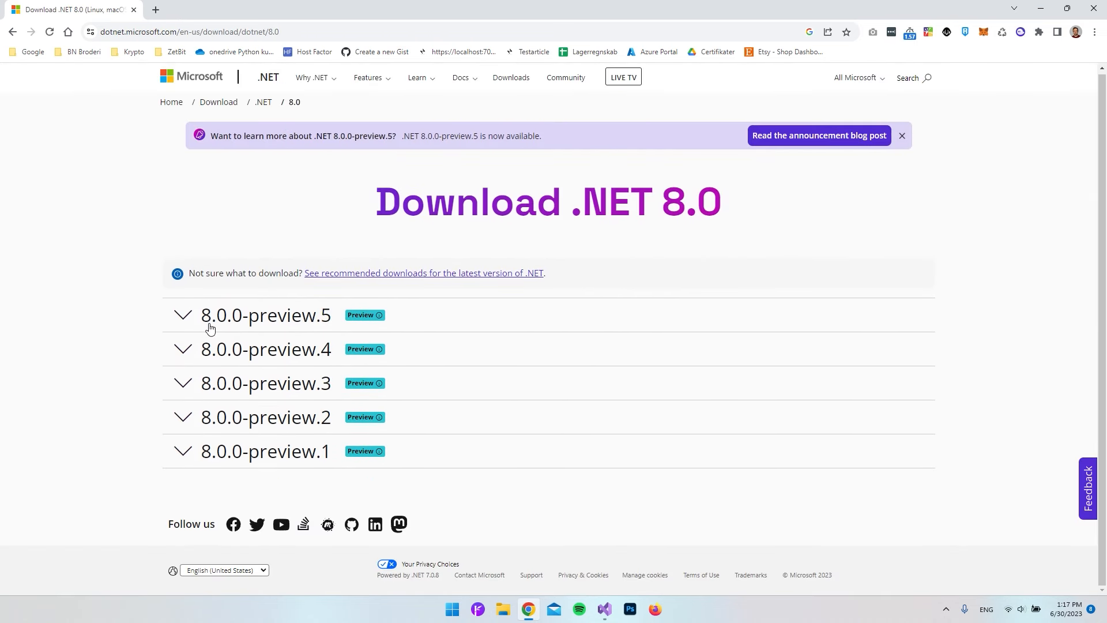
mouse_move(325, 326)
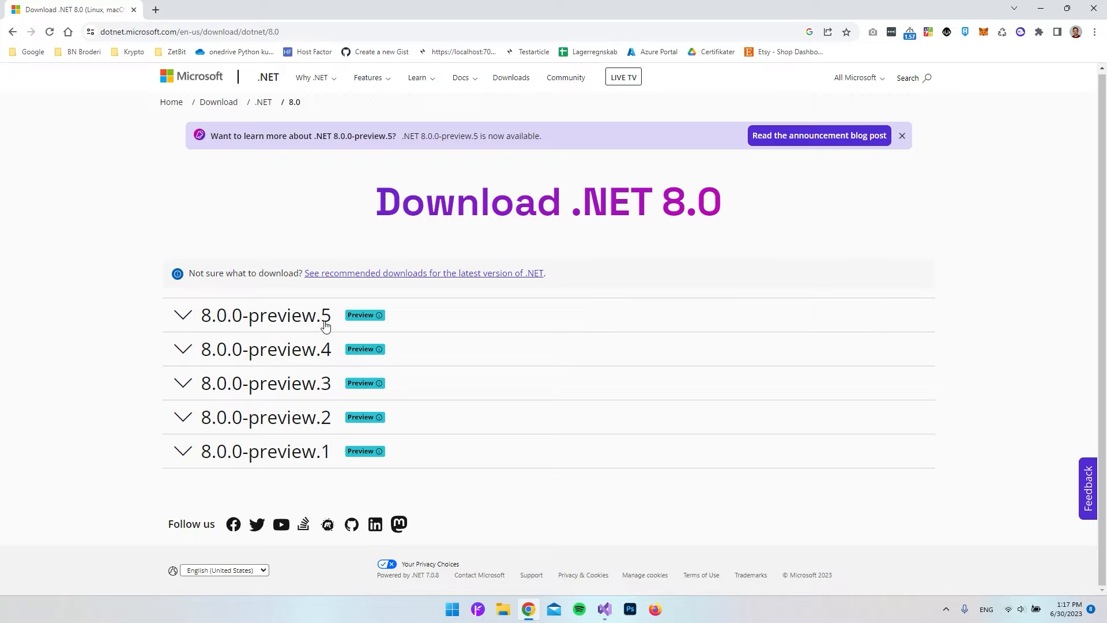
mouse_move(267, 327)
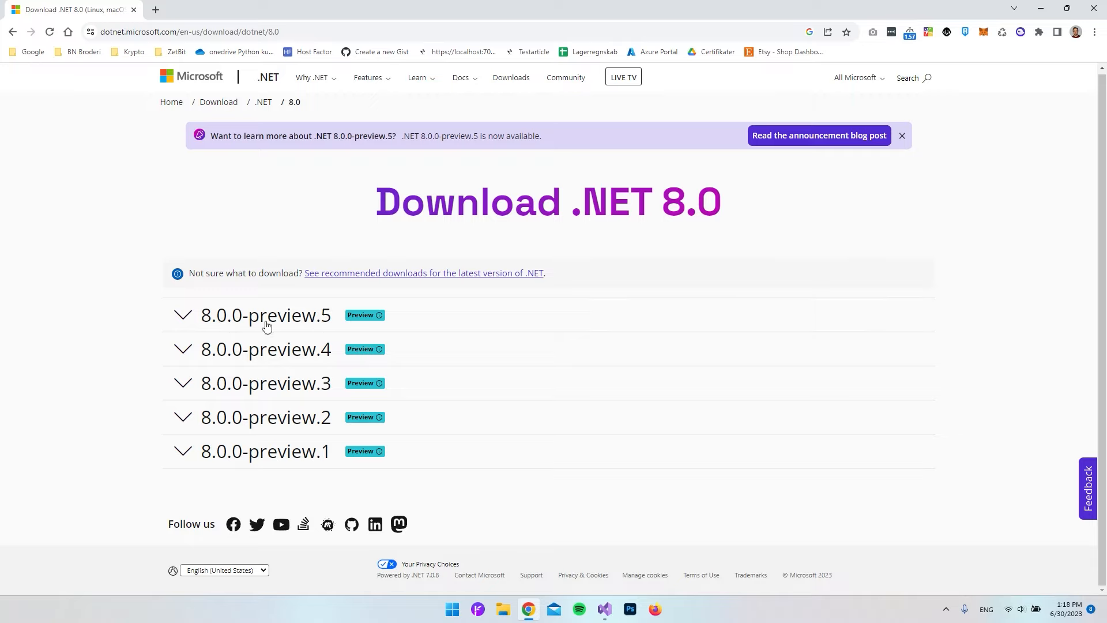
left_click(182, 315)
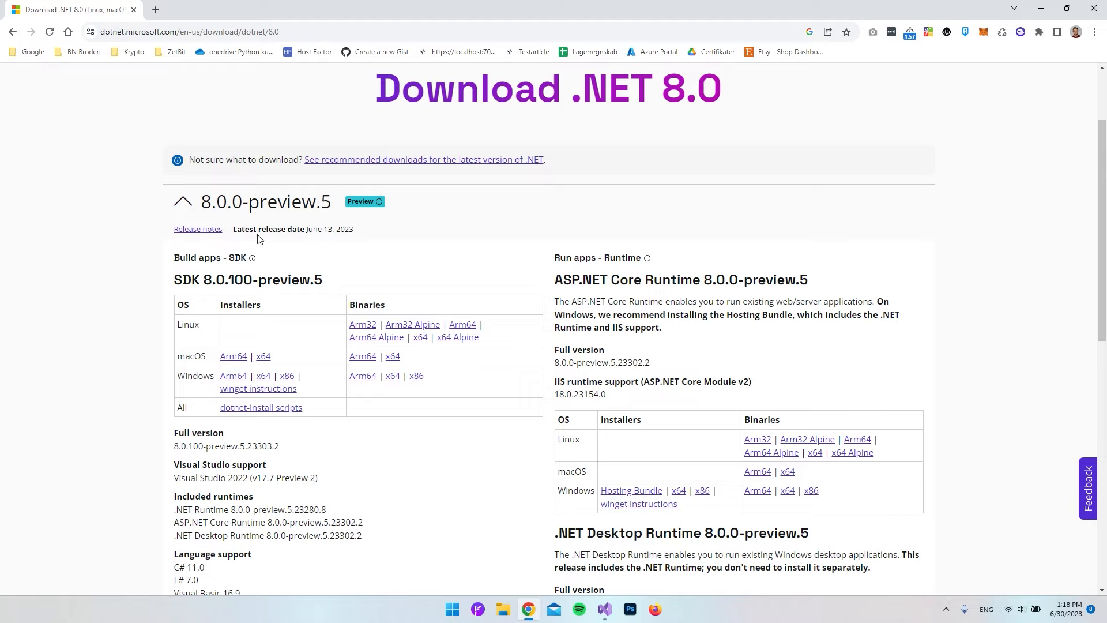
mouse_move(365, 265)
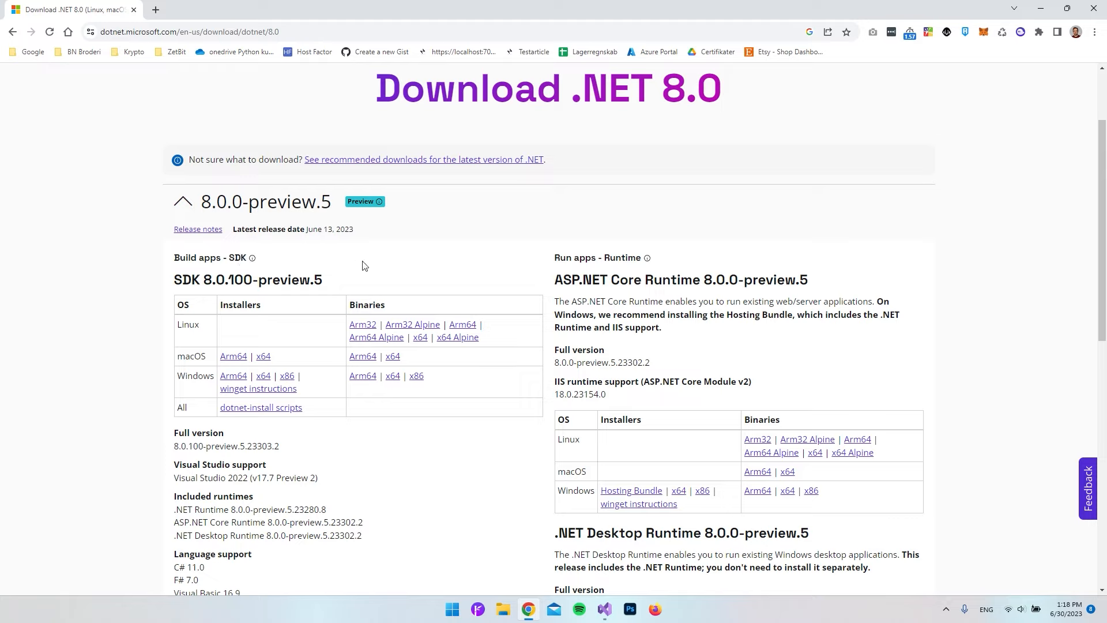
mouse_move(185, 380)
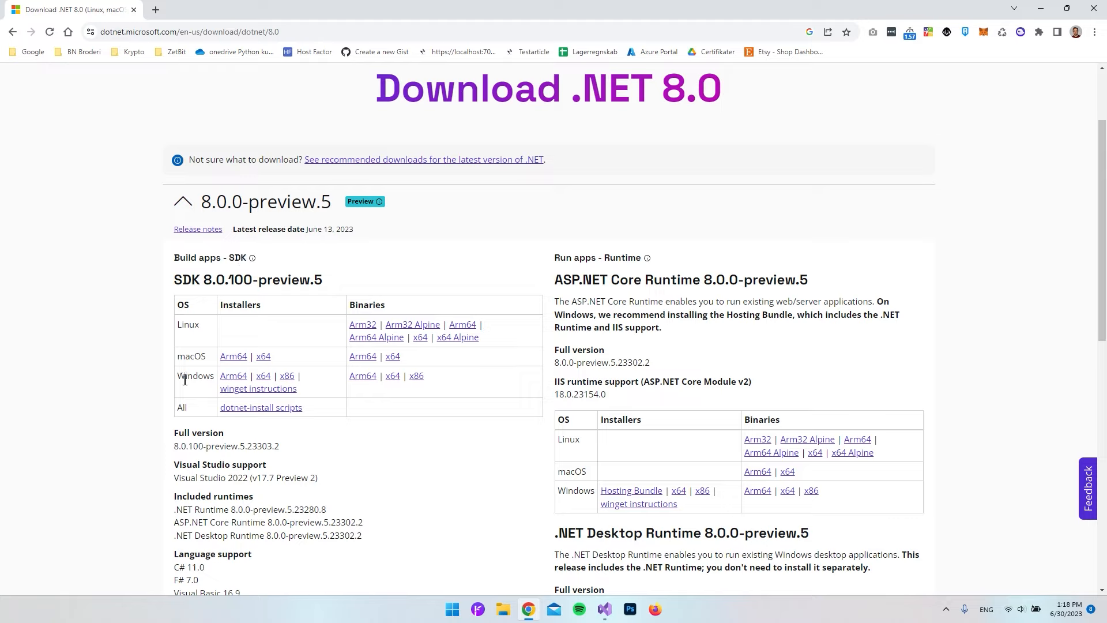
double_click(195, 375)
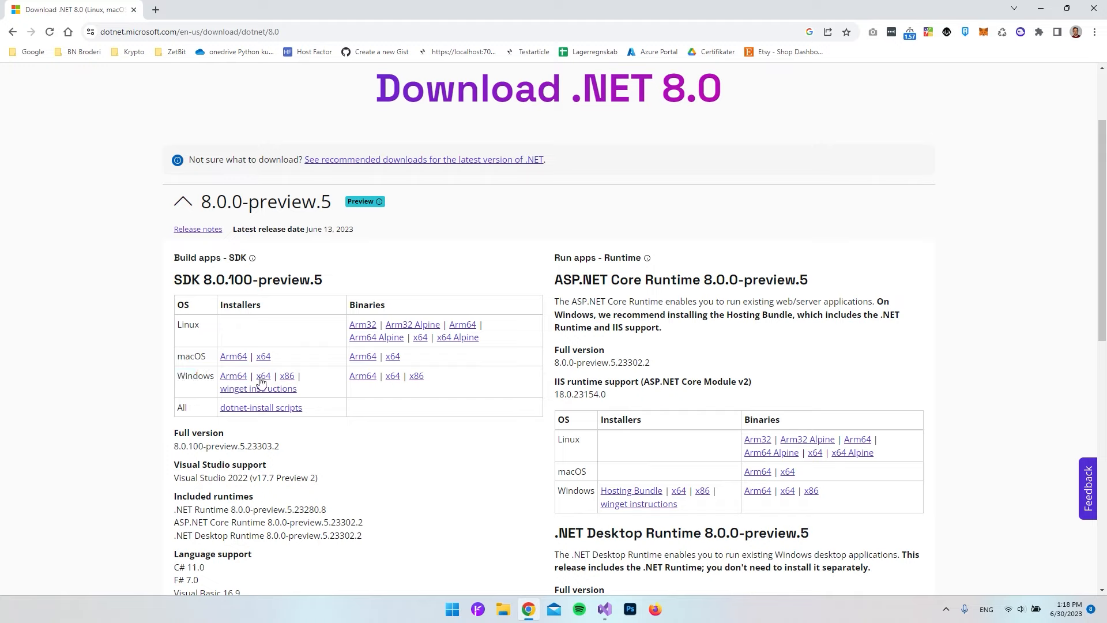
mouse_move(264, 375)
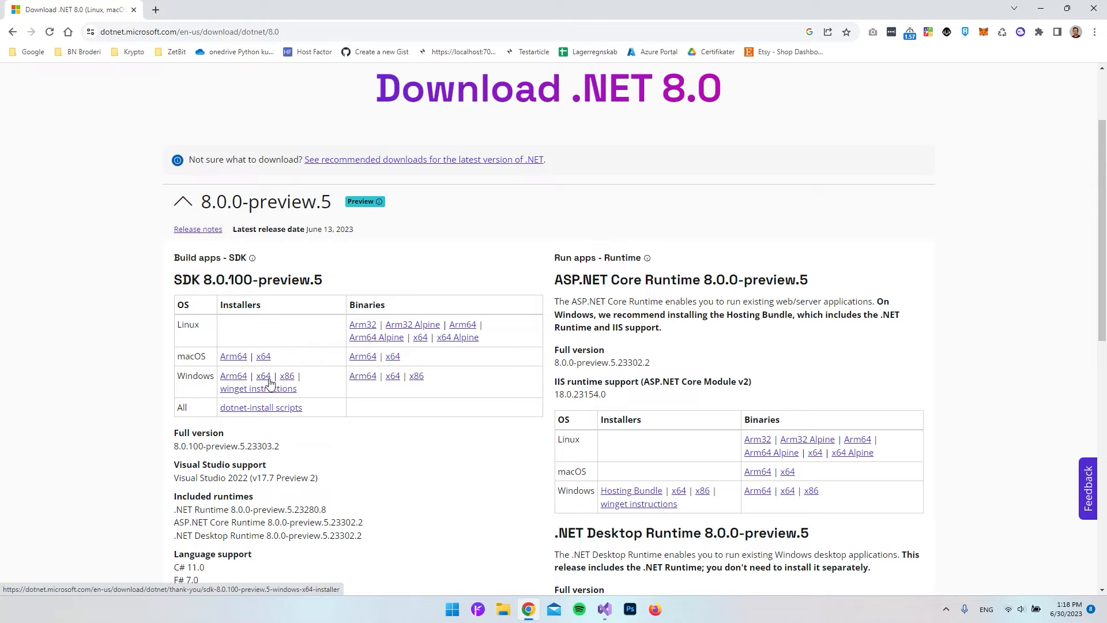
mouse_move(233, 377)
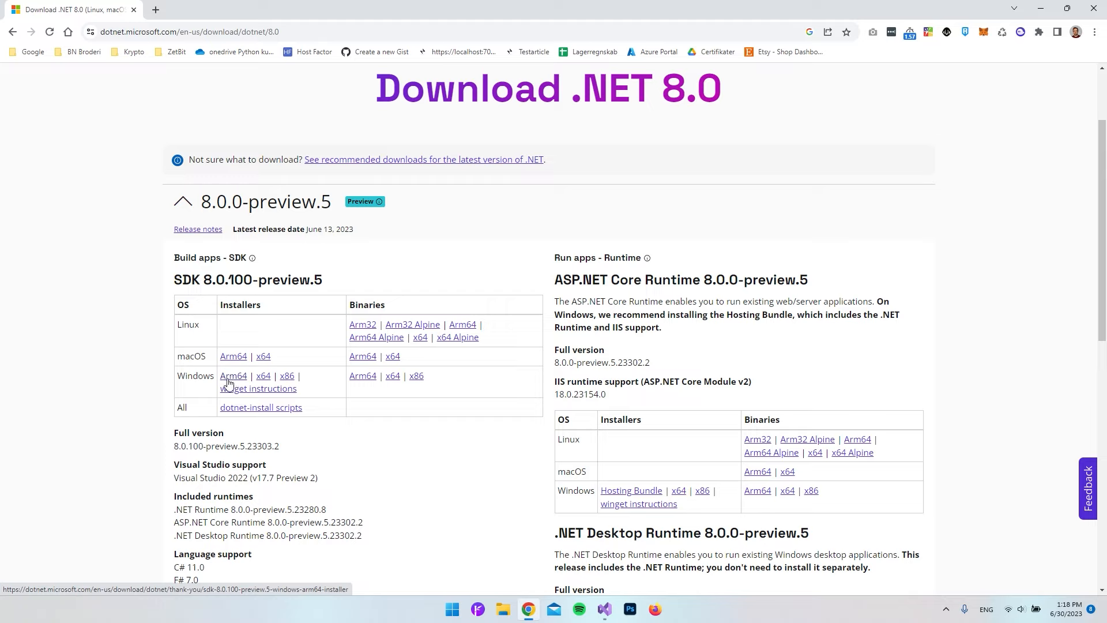
mouse_move(241, 378)
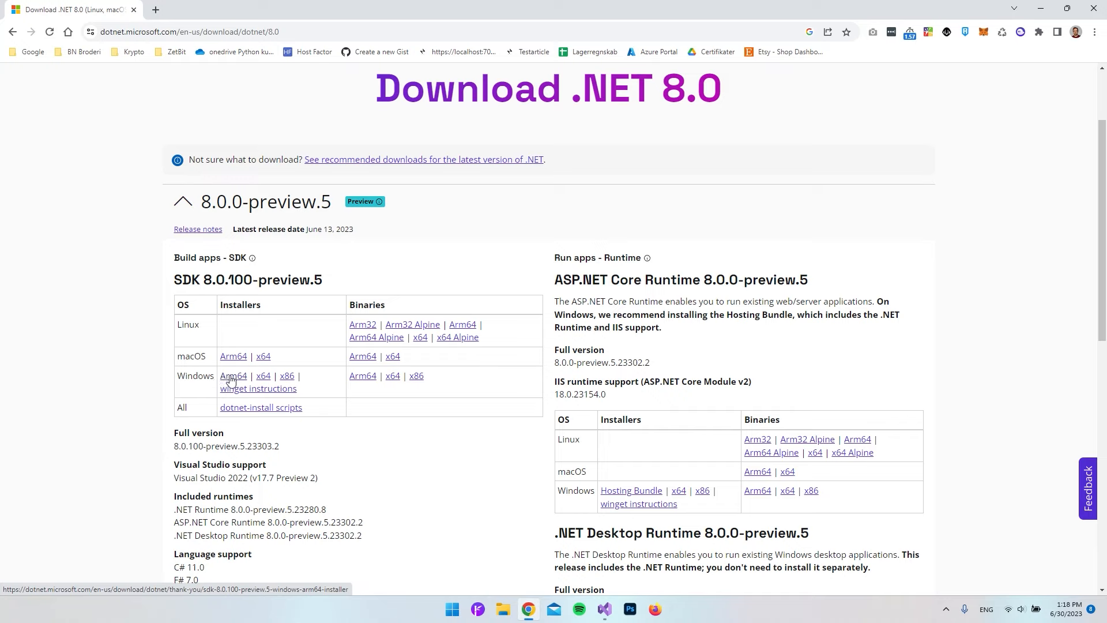
mouse_move(263, 376)
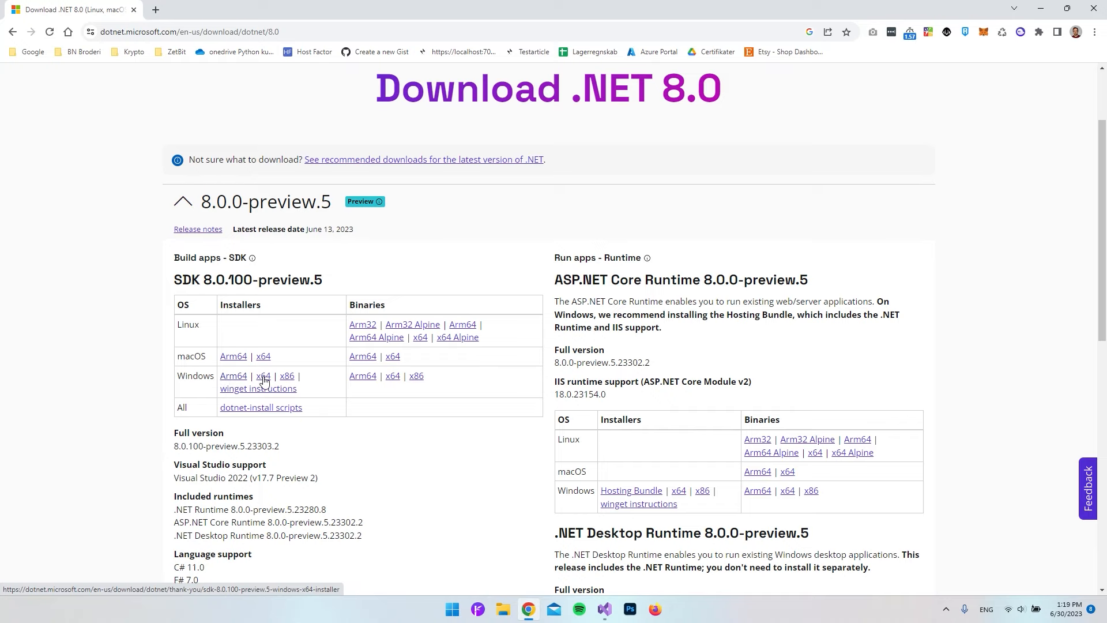
left_click(263, 374)
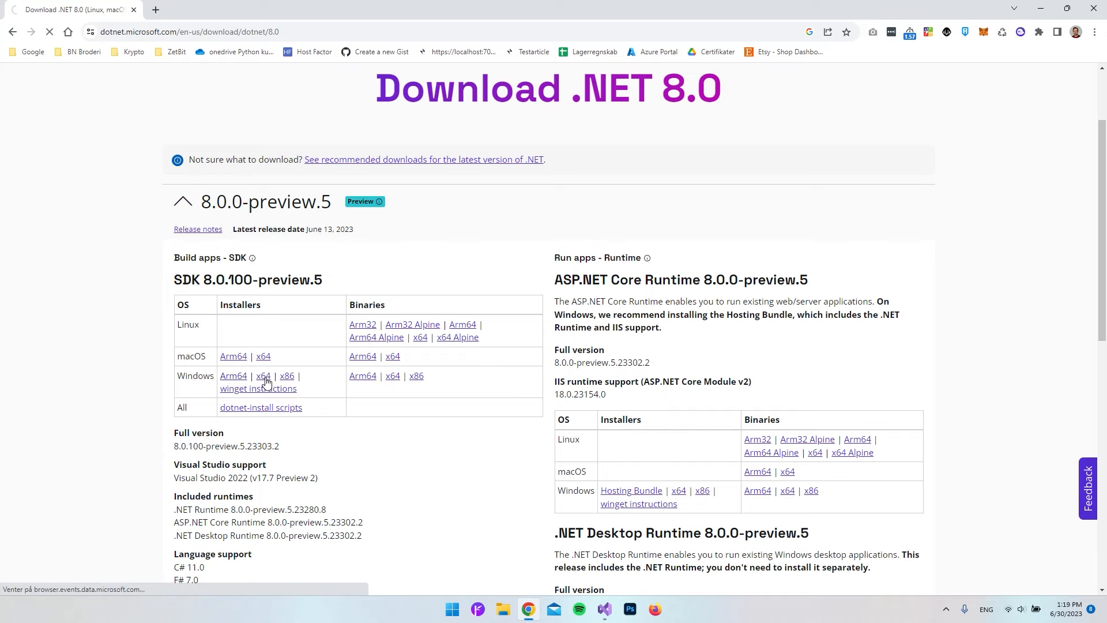
left_click(263, 375)
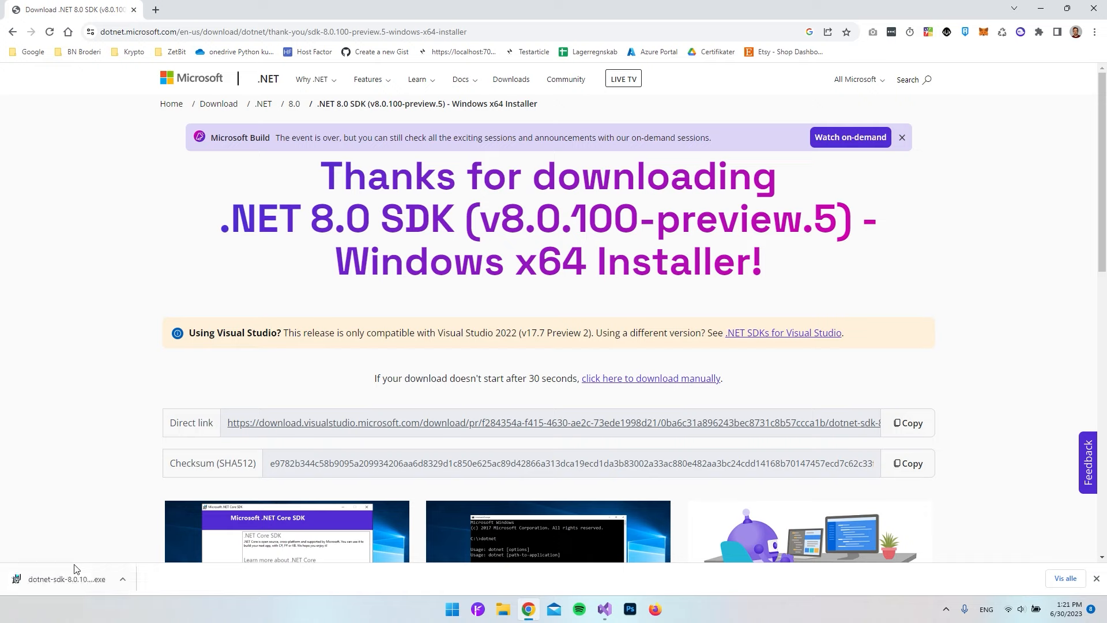
Run the downloaded dotnet-sdk installer and install SDK 8.0.100-preview.5 with its runtimes.
left_click(67, 579)
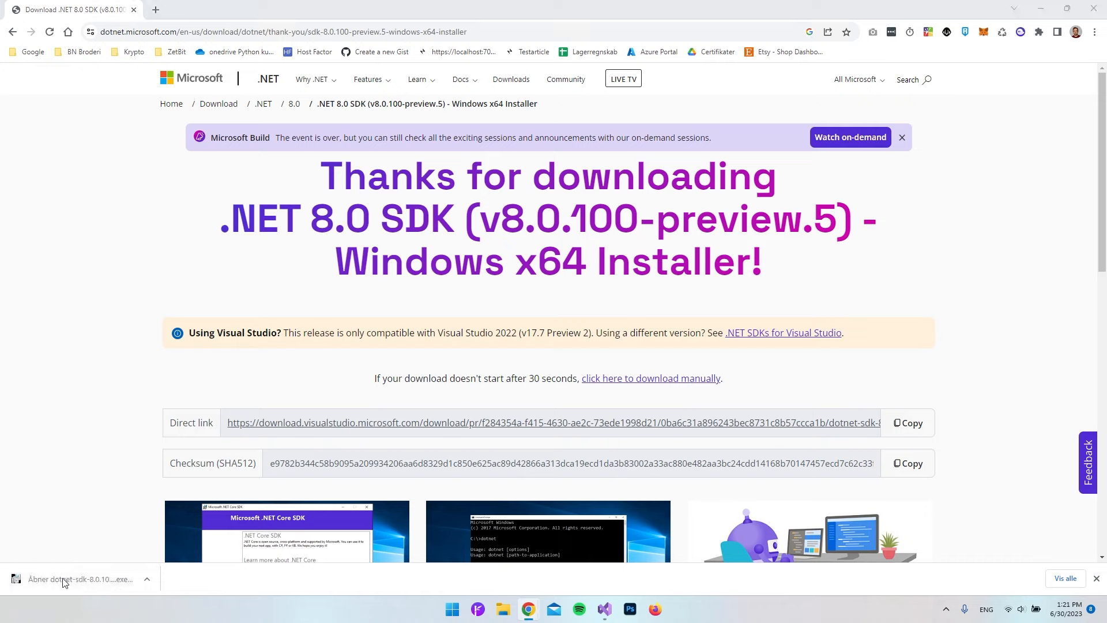
left_click(81, 578)
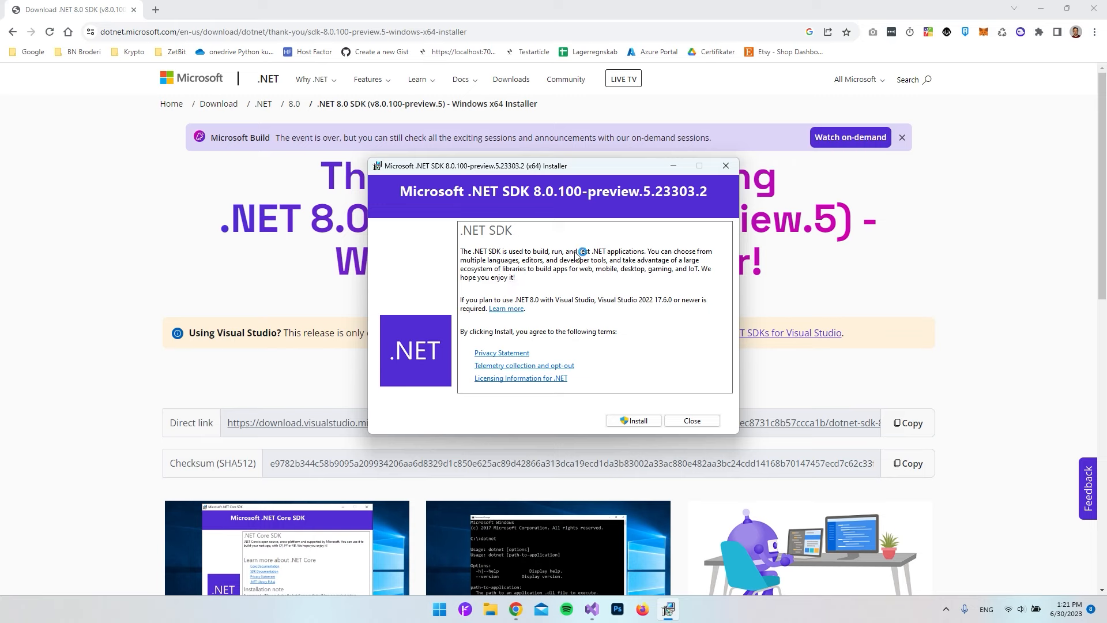
left_click(632, 421)
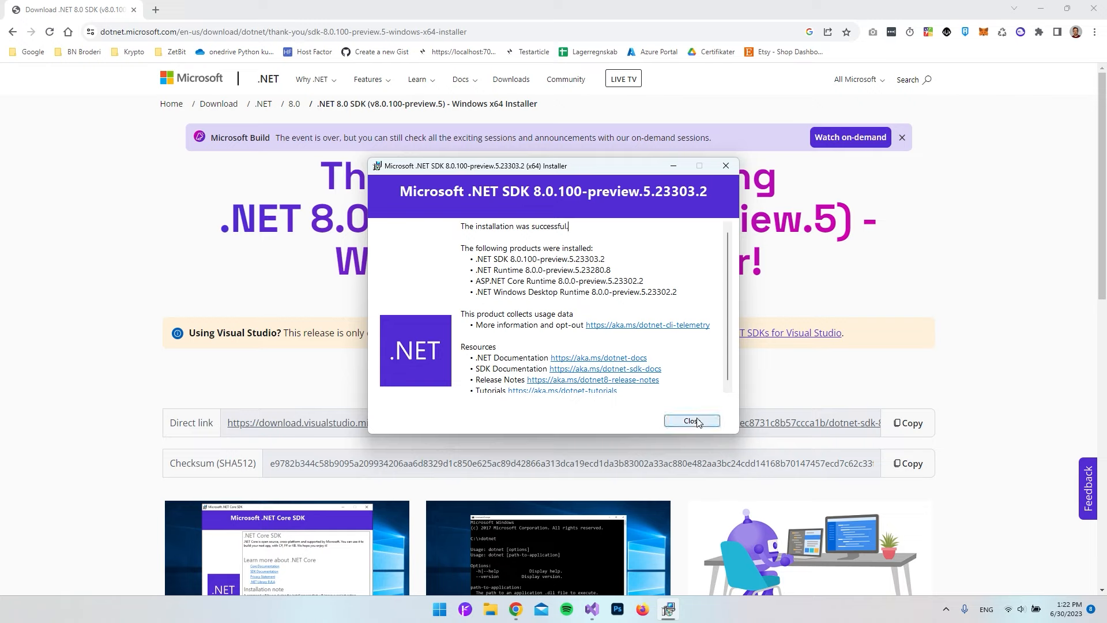
mouse_move(235, 447)
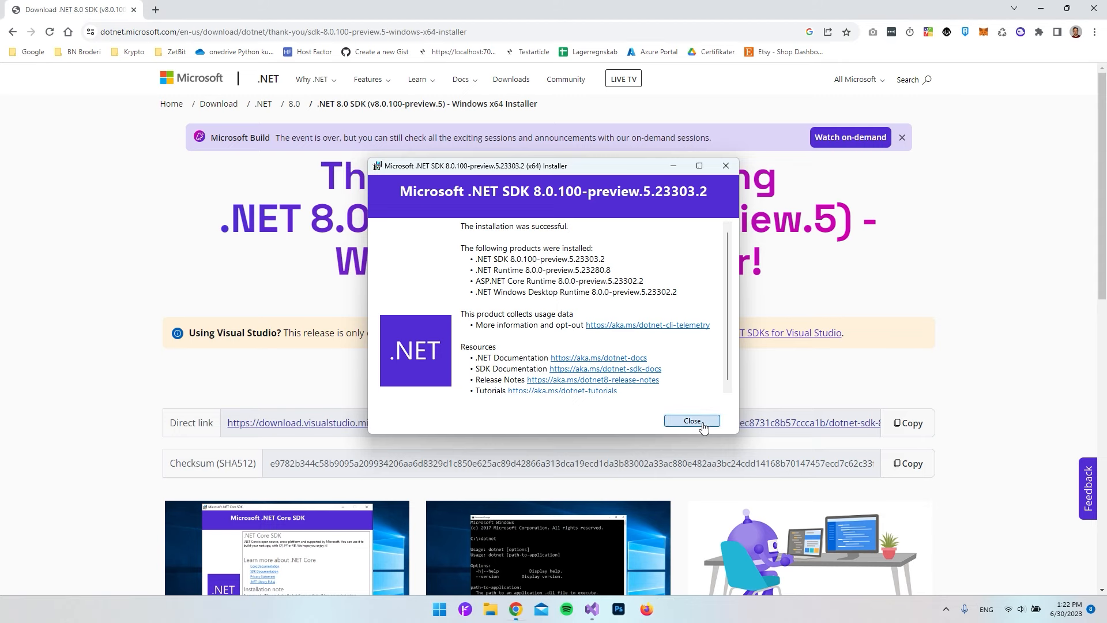
Close the SDK installer, relaunch Visual Studio 2022, and cancel the Blazor Server project setup.
left_click(691, 421)
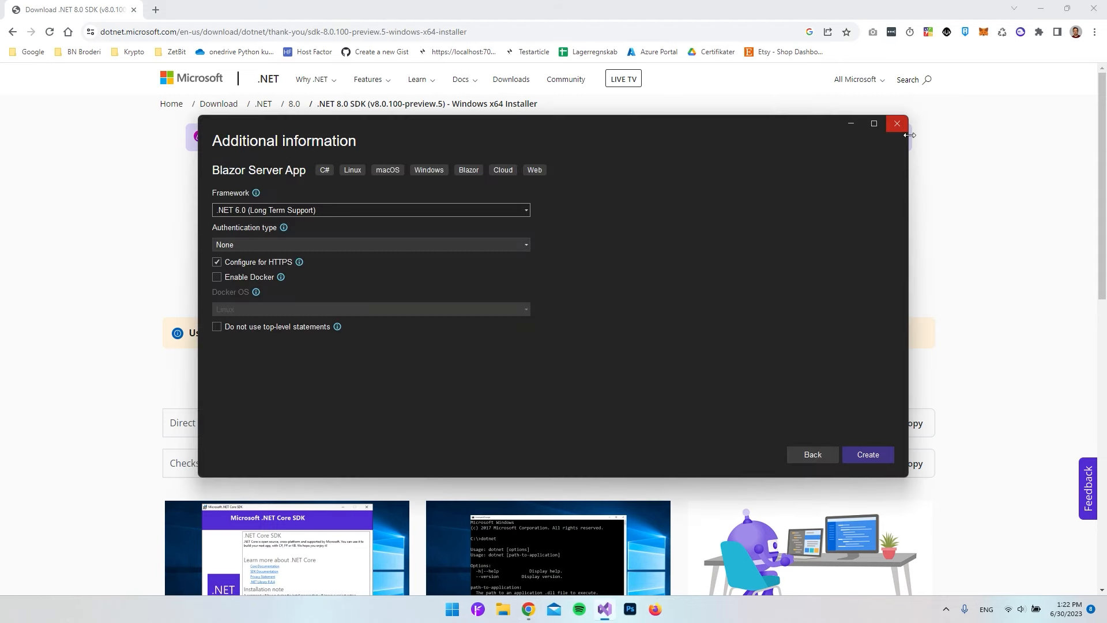
left_click(896, 123)
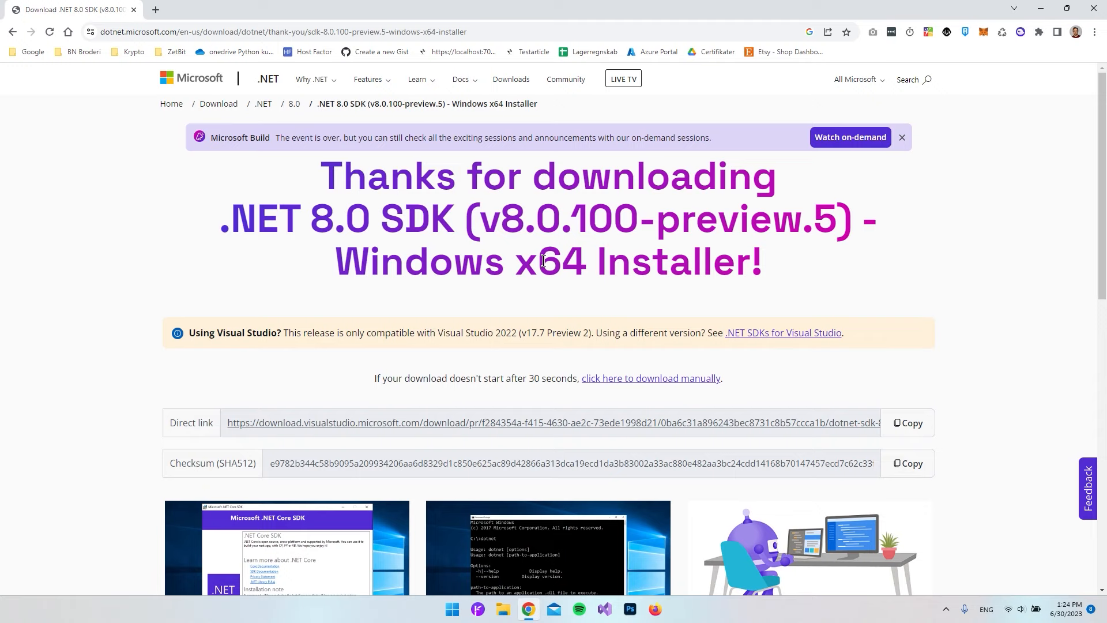
mouse_move(560, 589)
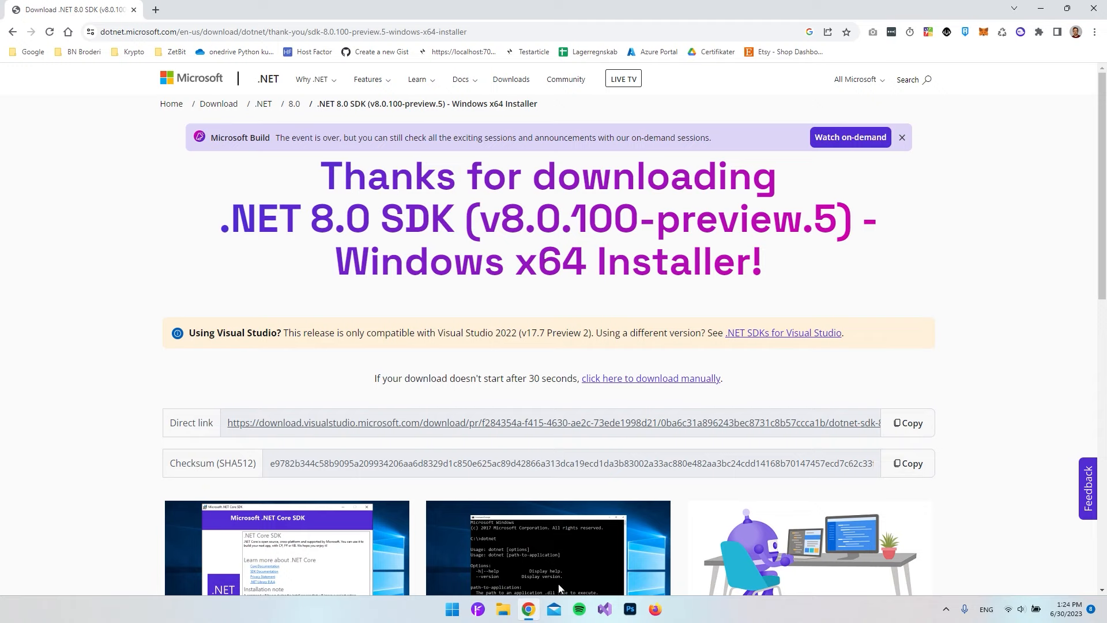
right_click(603, 609)
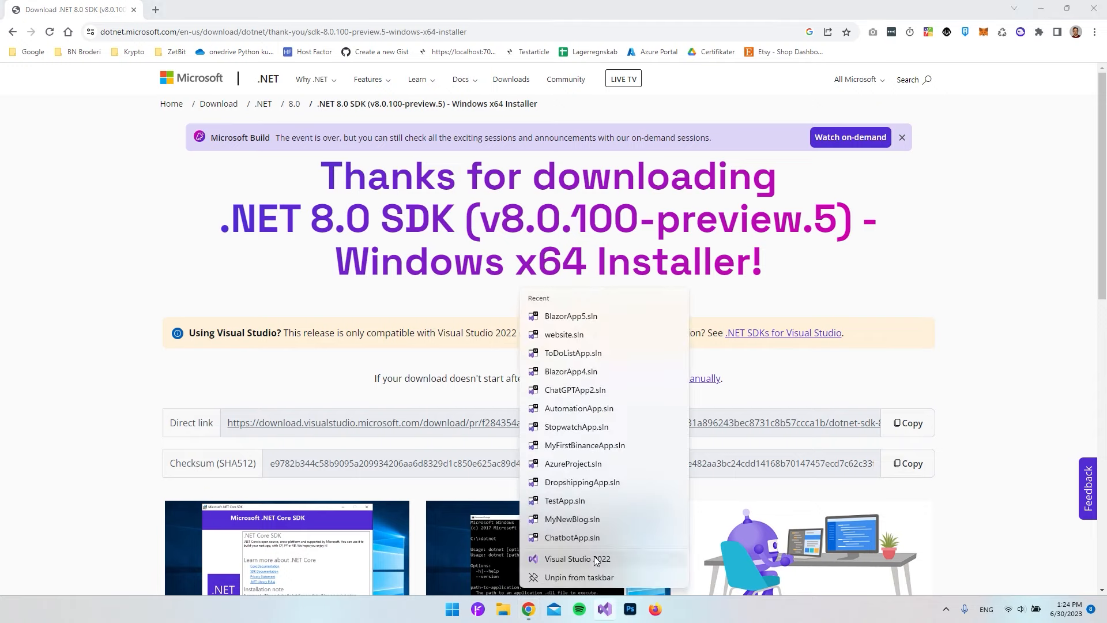
left_click(577, 558)
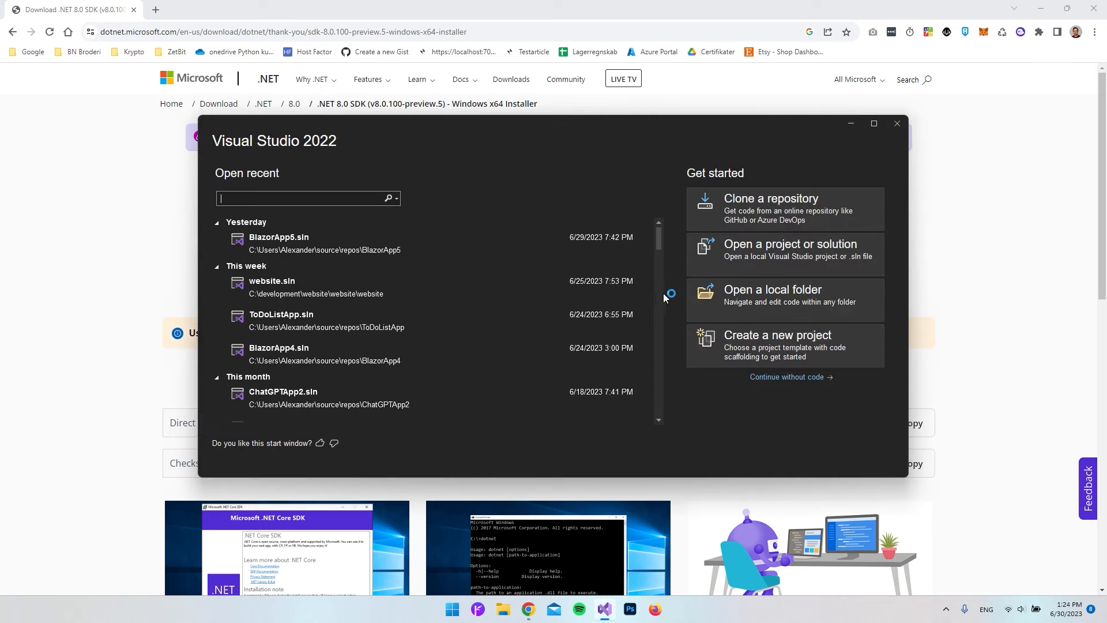
left_click(777, 346)
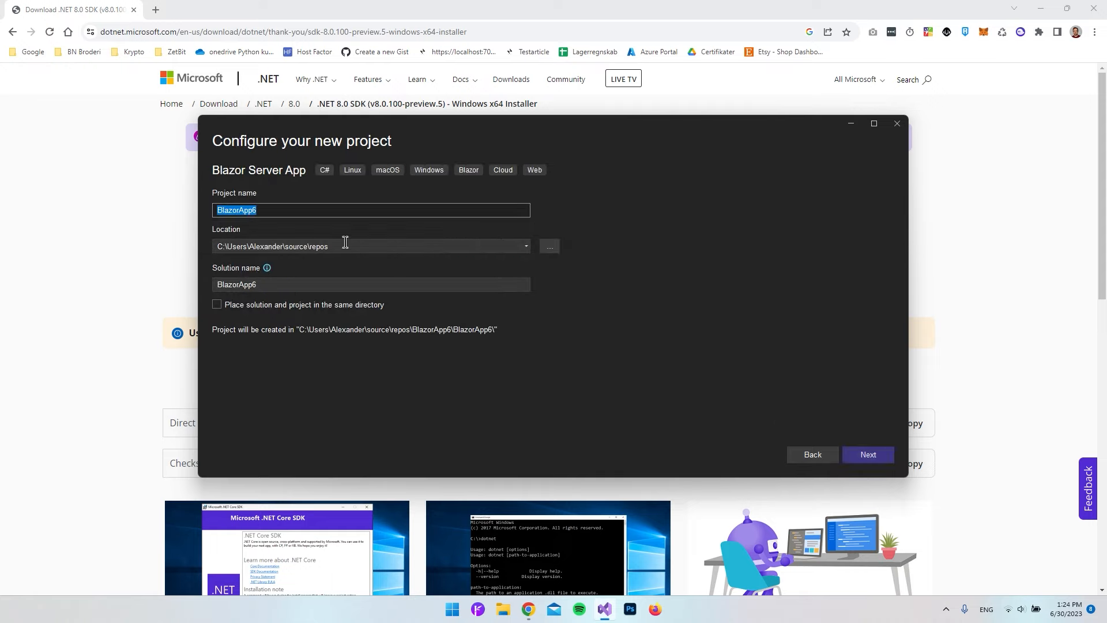
left_click(867, 454)
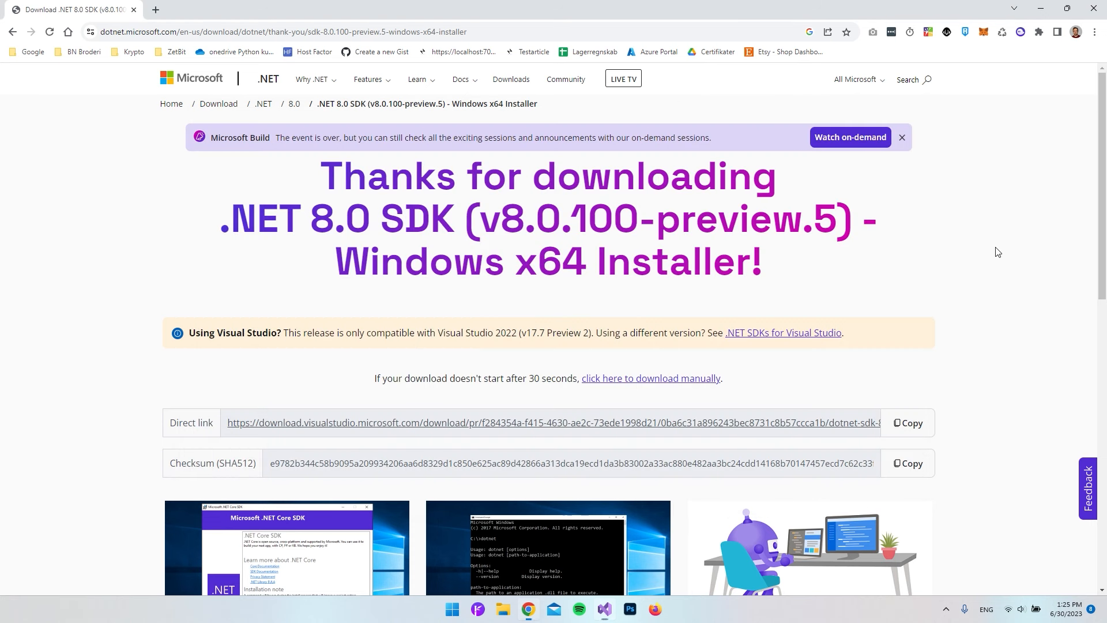
mouse_move(451, 334)
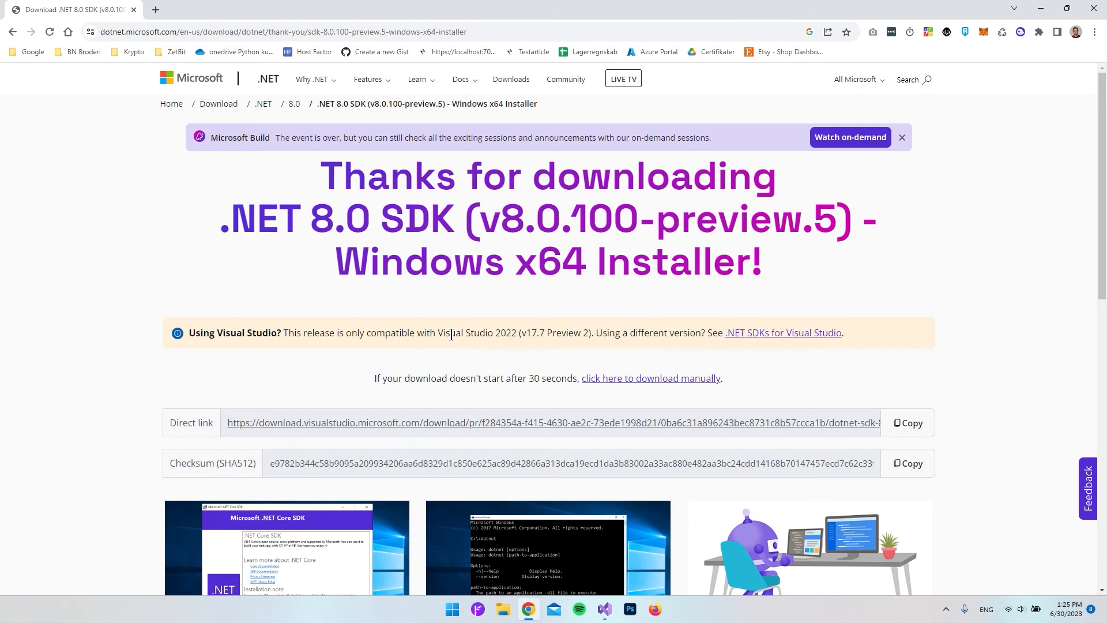
Launch Visual Studio 2022 from the taskbar jump list with no solution loaded.
double_click(477, 333)
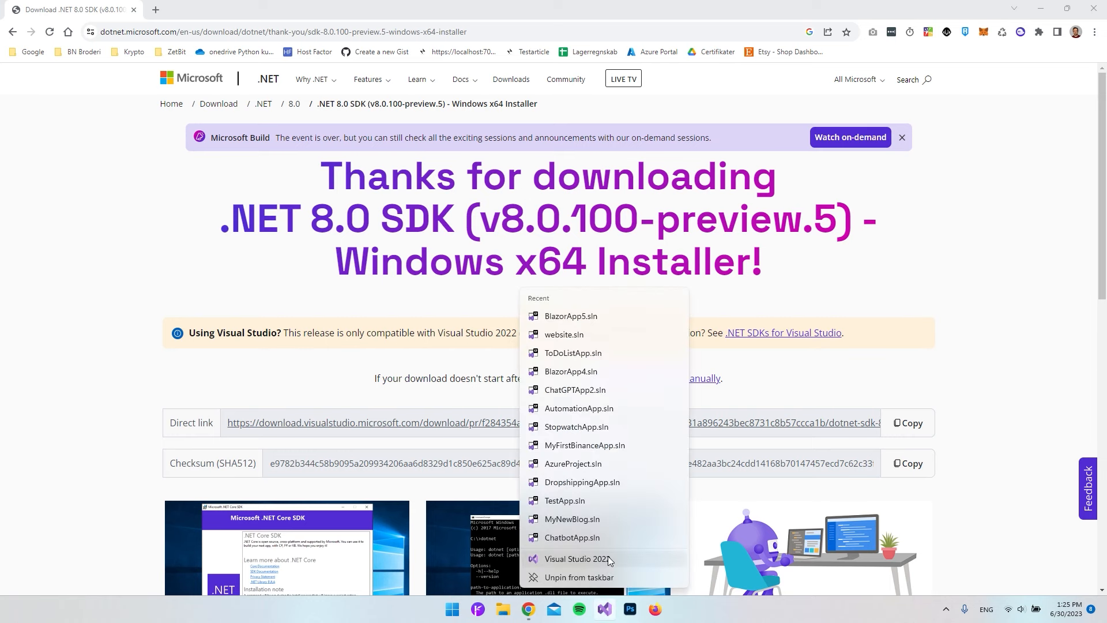
left_click(576, 559)
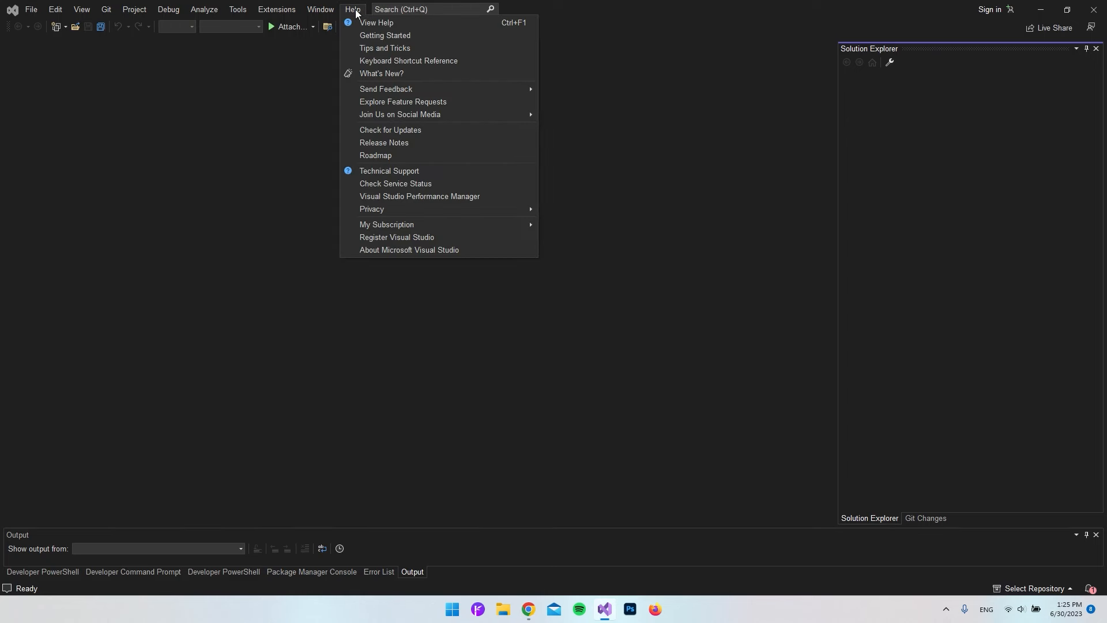
mouse_move(396, 237)
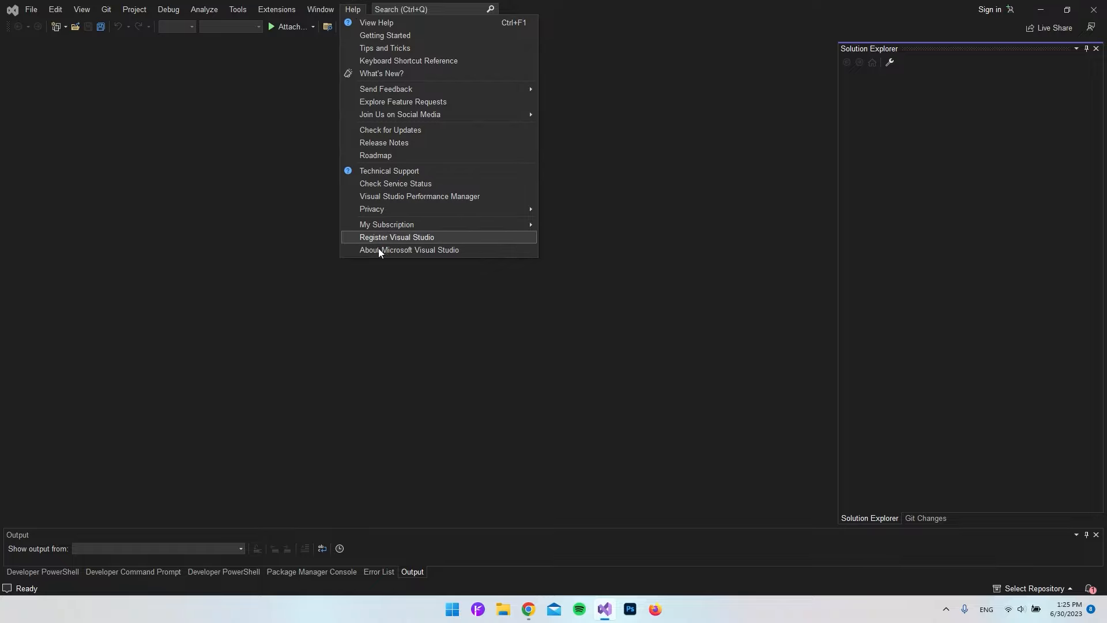
mouse_move(438, 252)
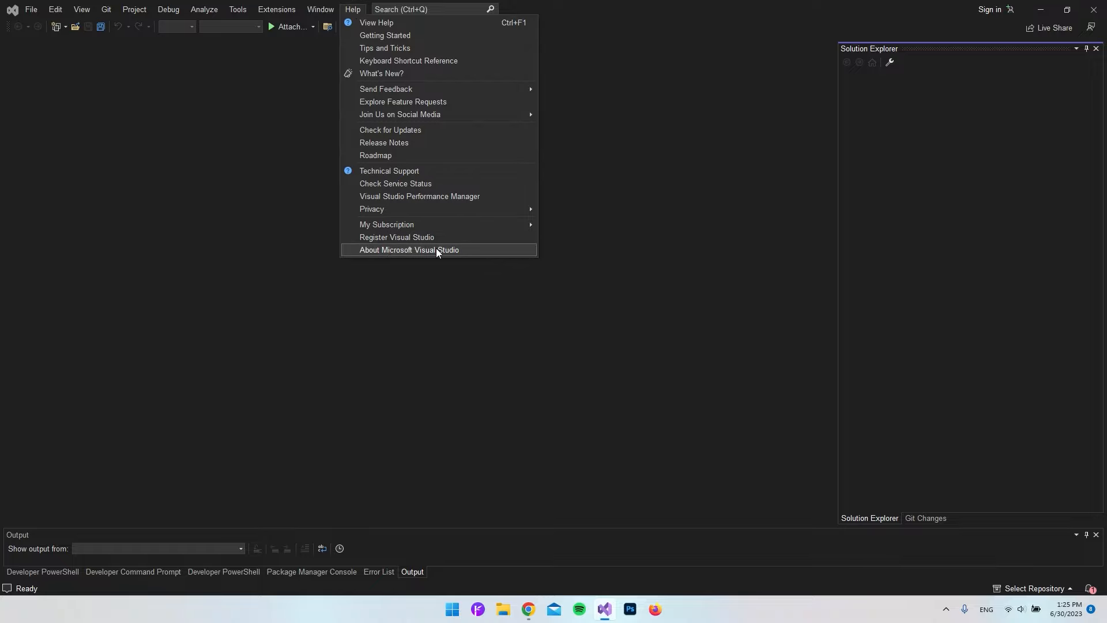
left_click(408, 249)
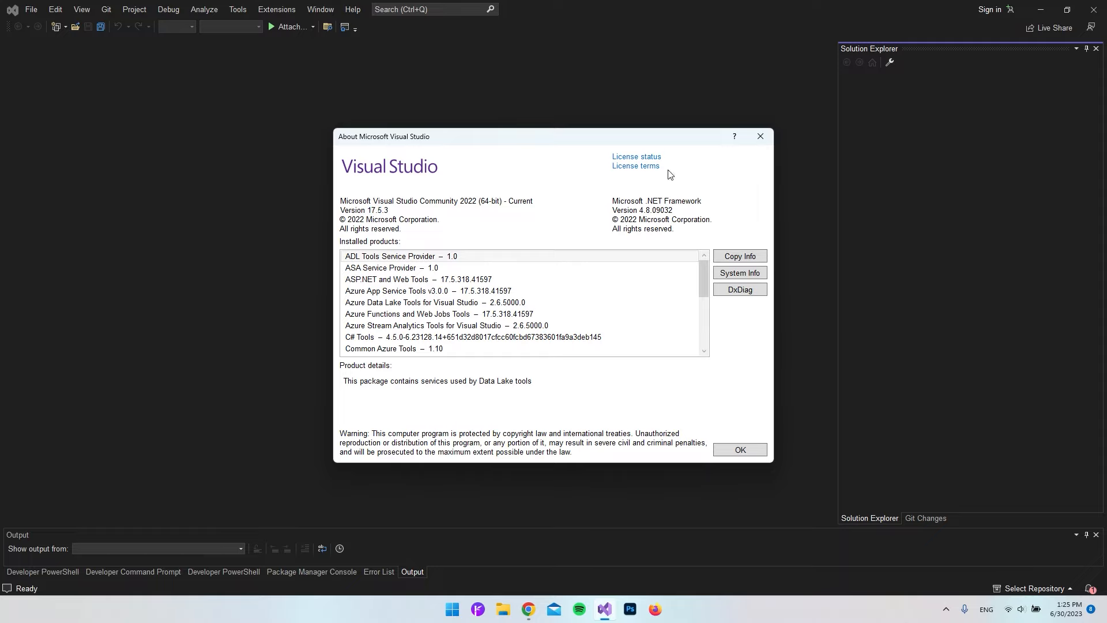
mouse_move(761, 136)
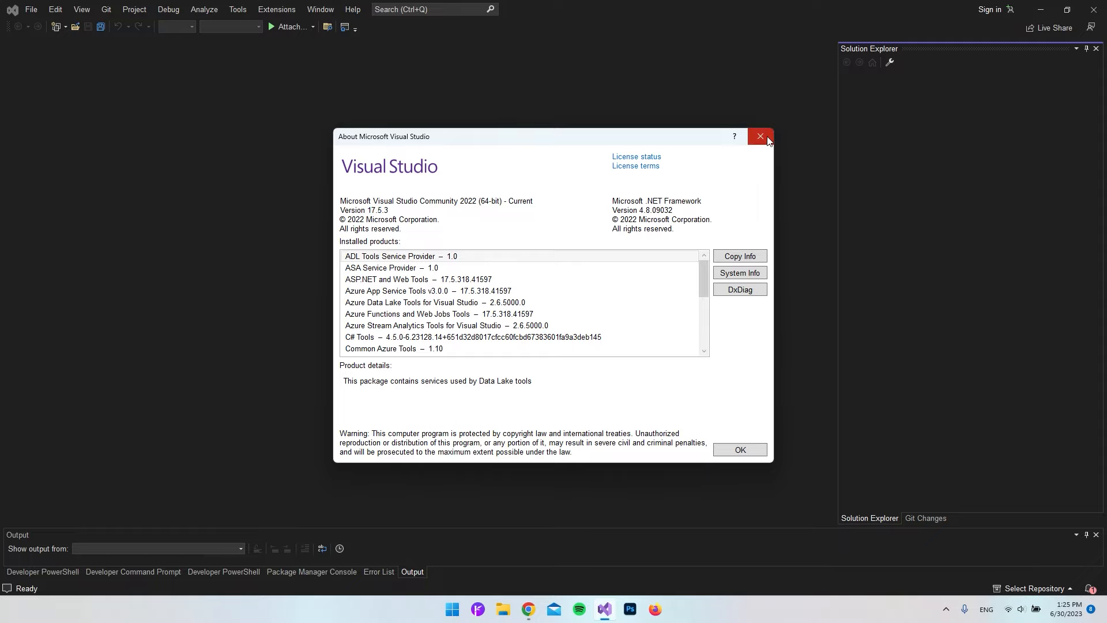
left_click(760, 136)
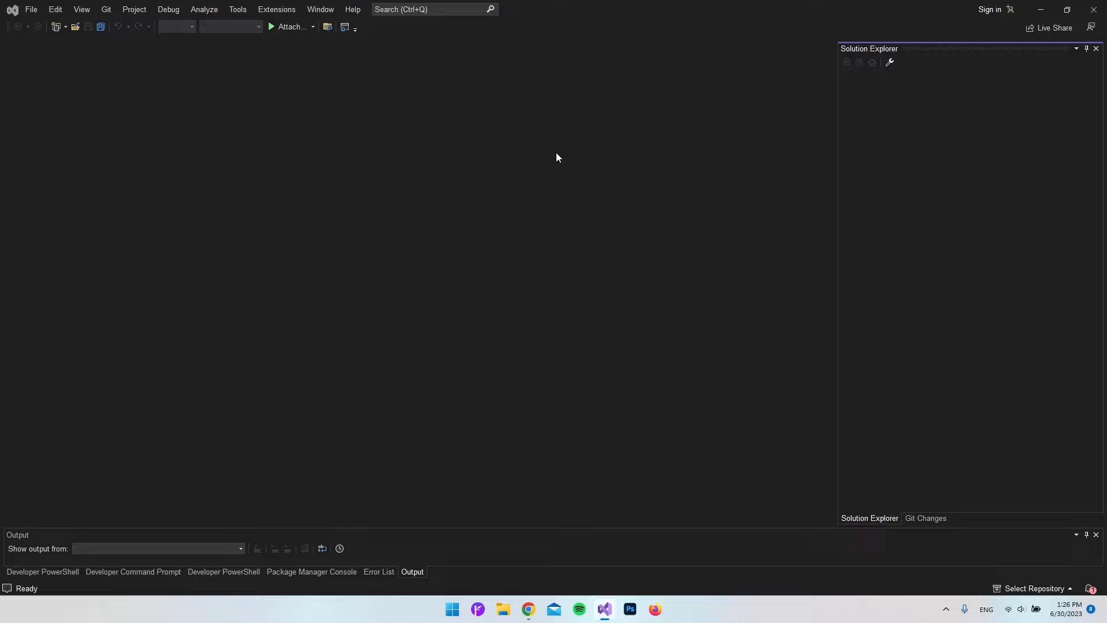
left_click(352, 9)
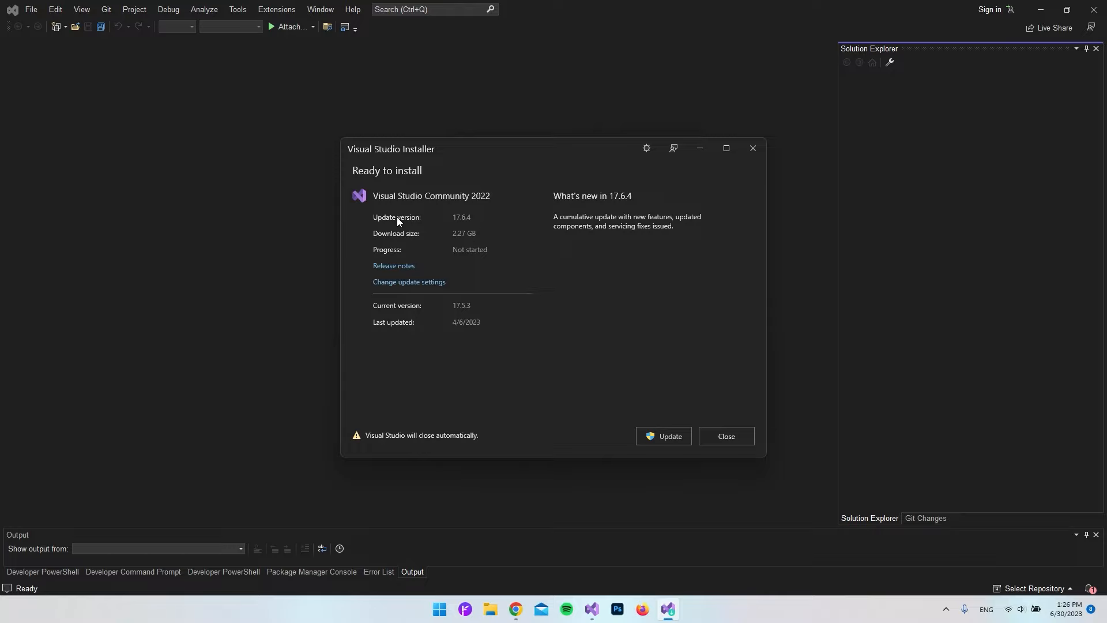
mouse_move(459, 221)
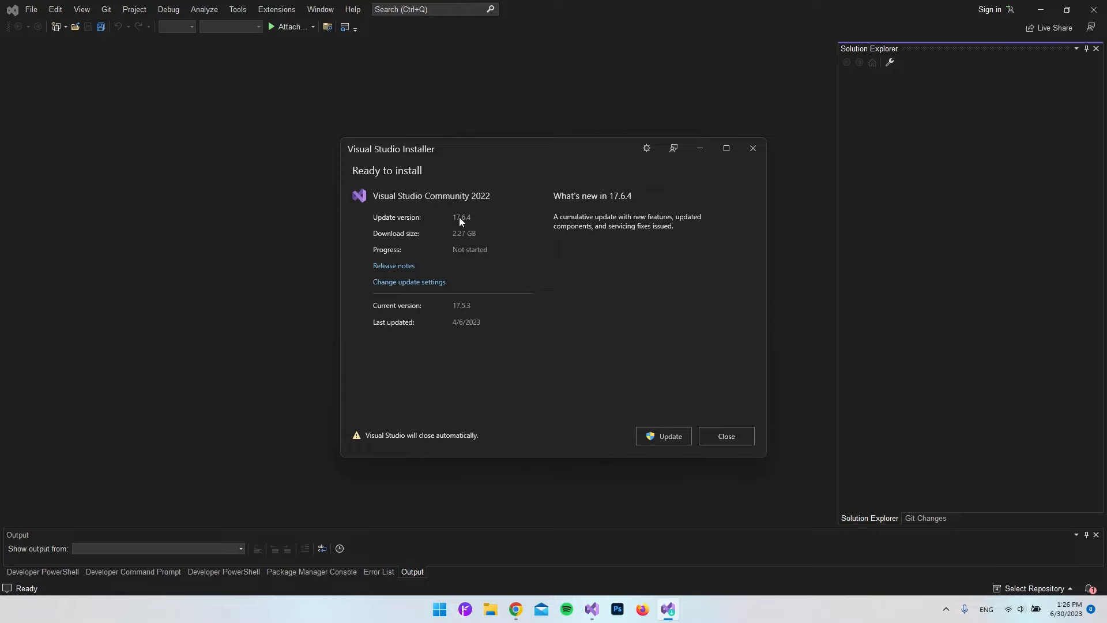
mouse_move(468, 218)
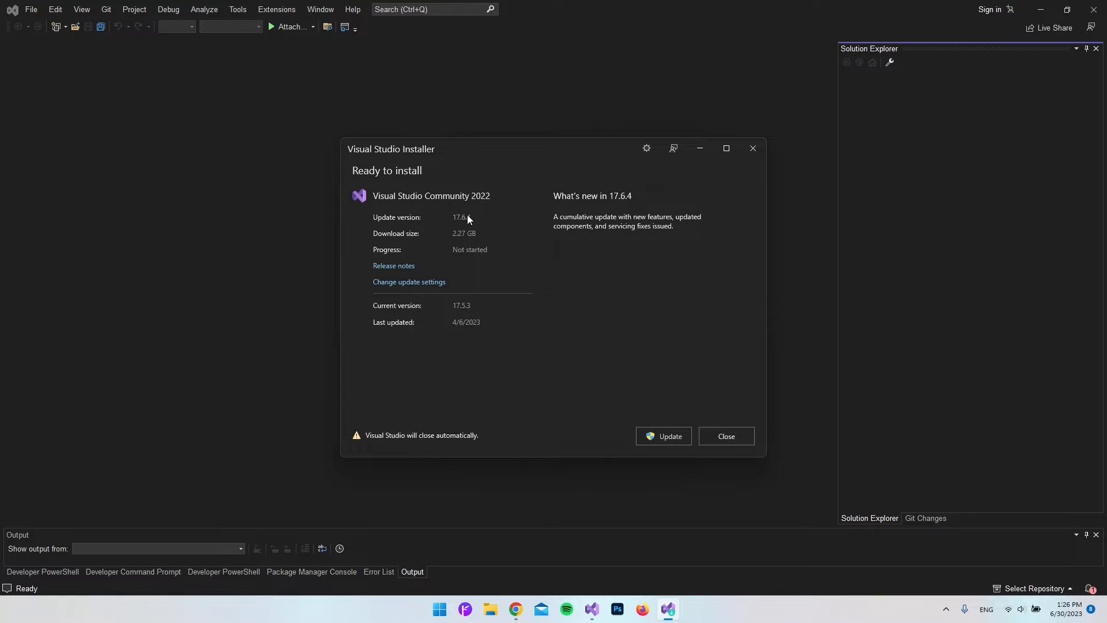
left_click(726, 436)
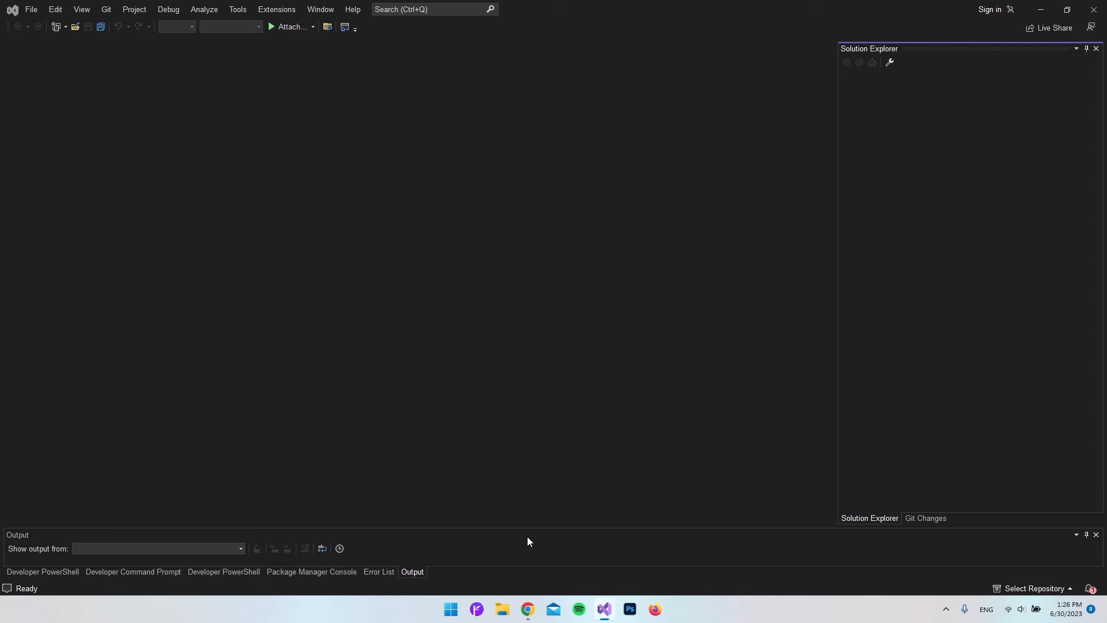
left_click(527, 609)
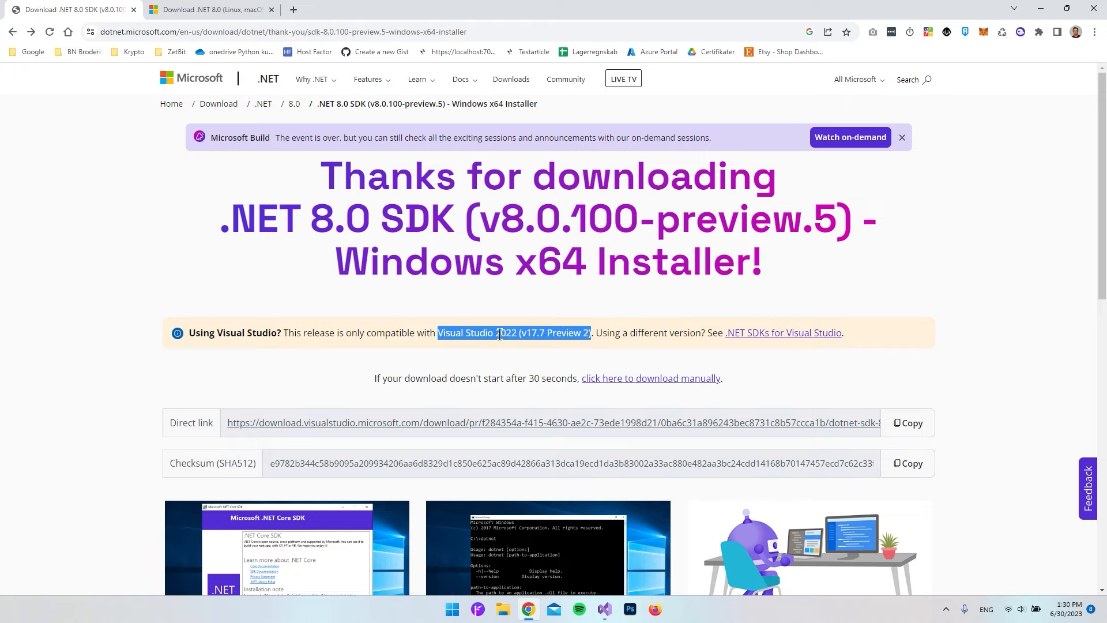
mouse_move(507, 311)
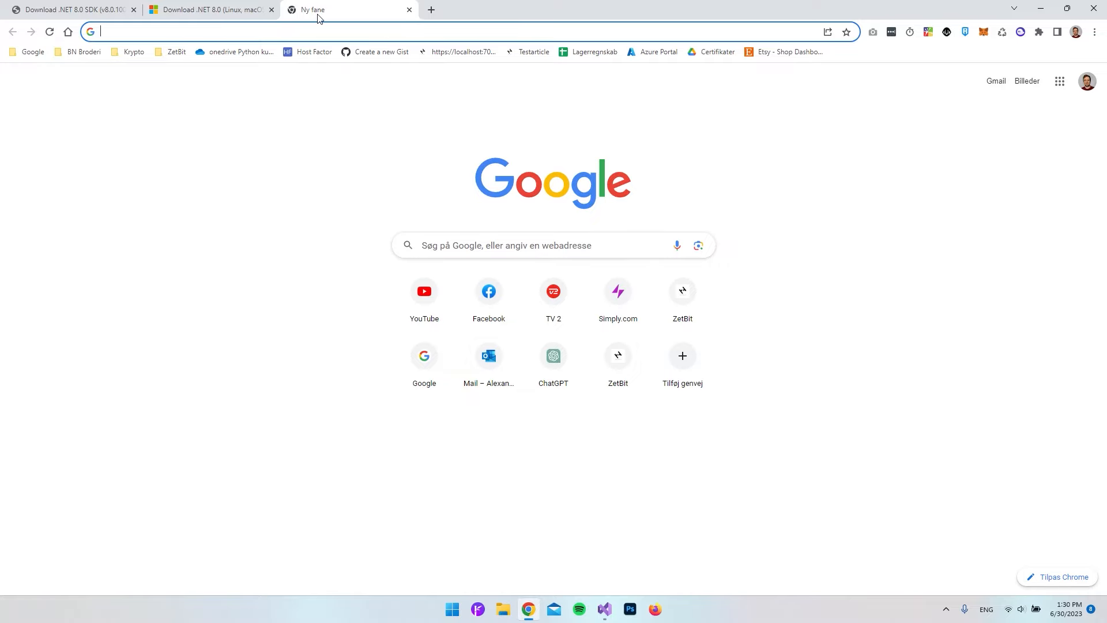
Search 'Visual Studio 2022 (v17.7 Preview 2)' and follow the blog post to the Preview download site.
type("Visual Studio 2022 (v17.7 Preview 2)")
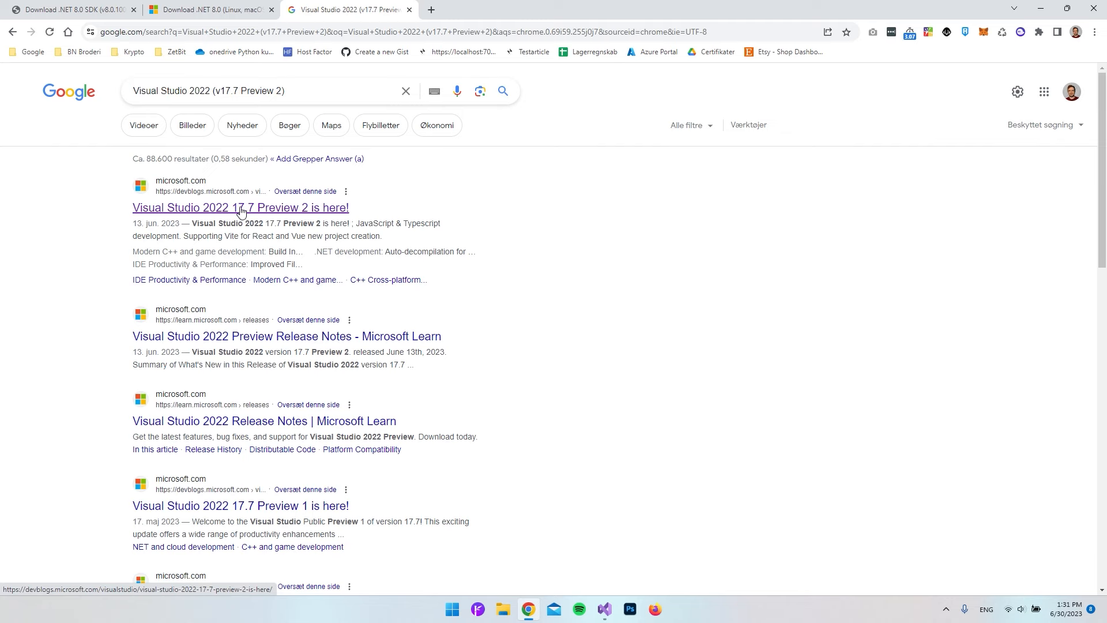
left_click(240, 207)
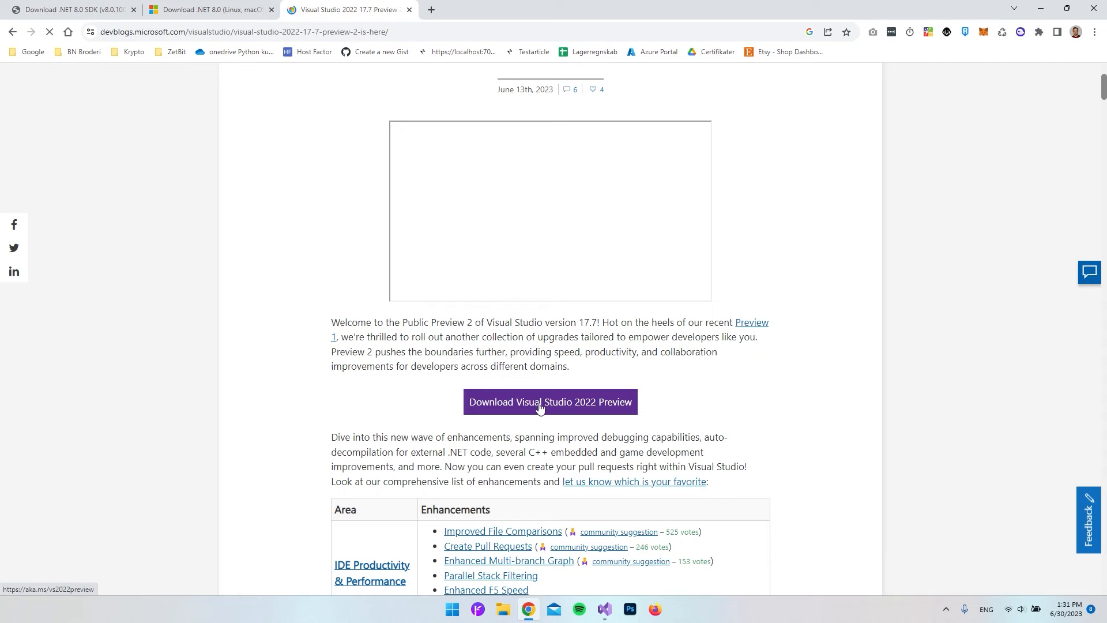
mouse_move(583, 408)
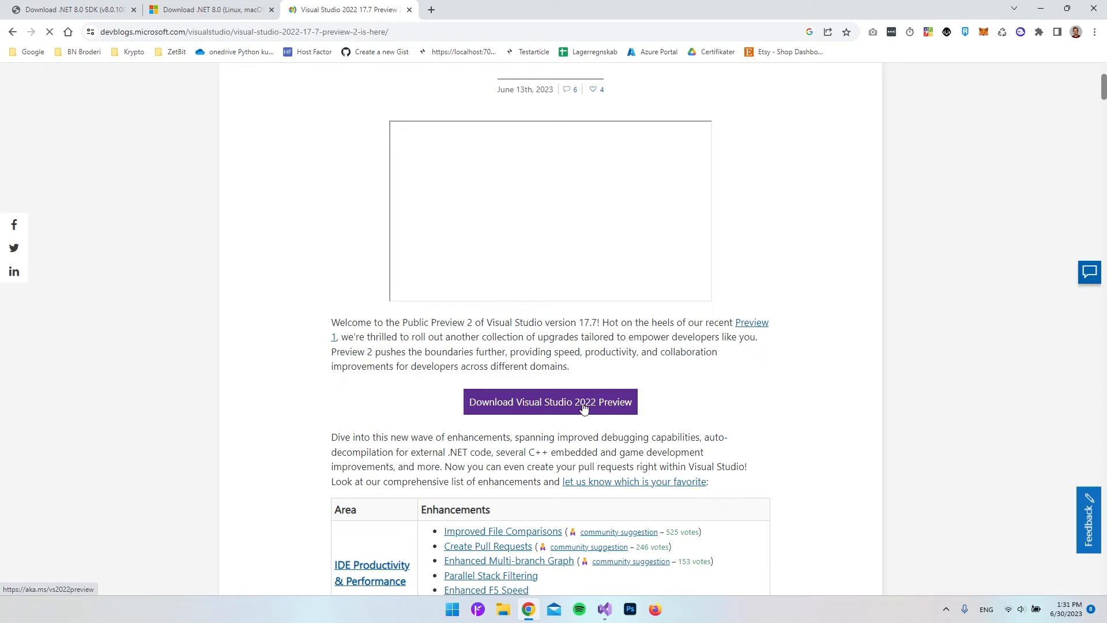
left_click(550, 401)
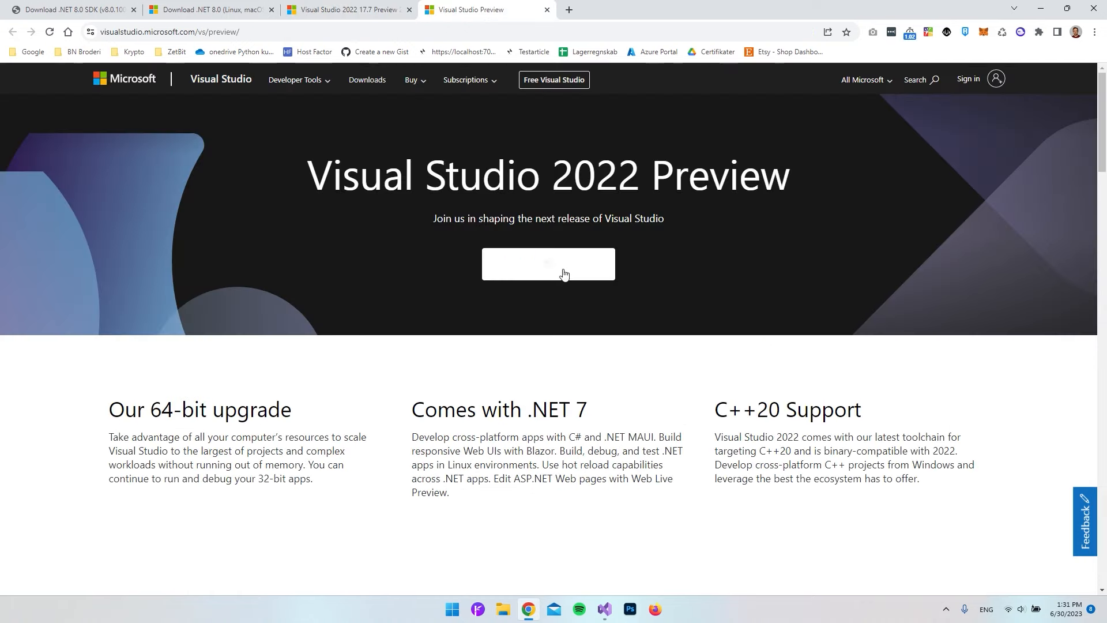
Download the Visual Studio Community 2022 Preview setup and run VisualStudioSetup.exe.
left_click(548, 264)
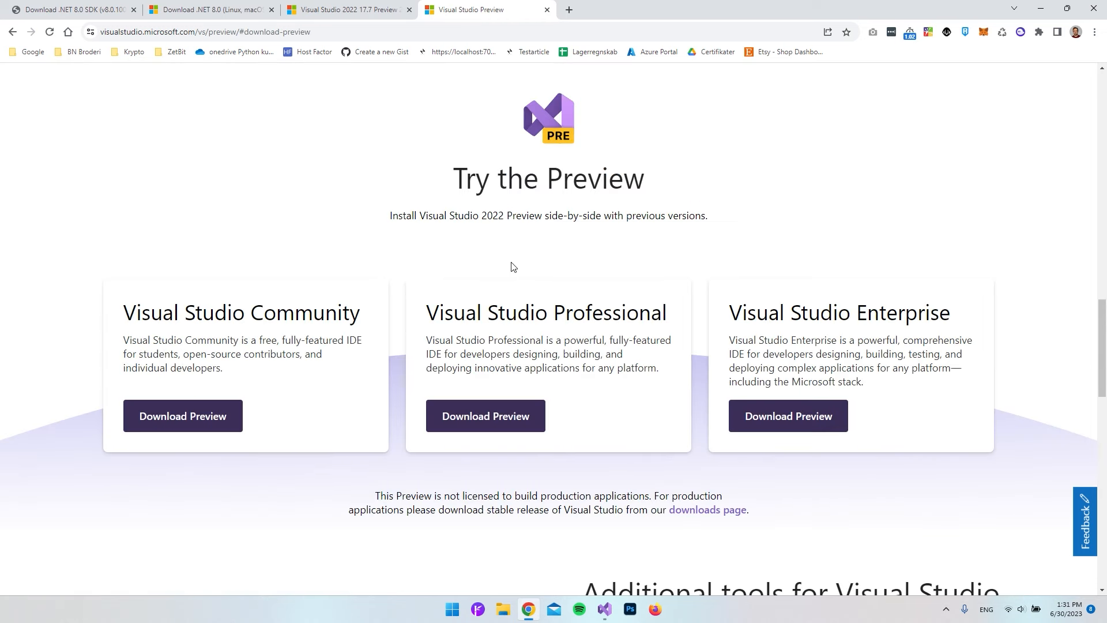
mouse_move(732, 411)
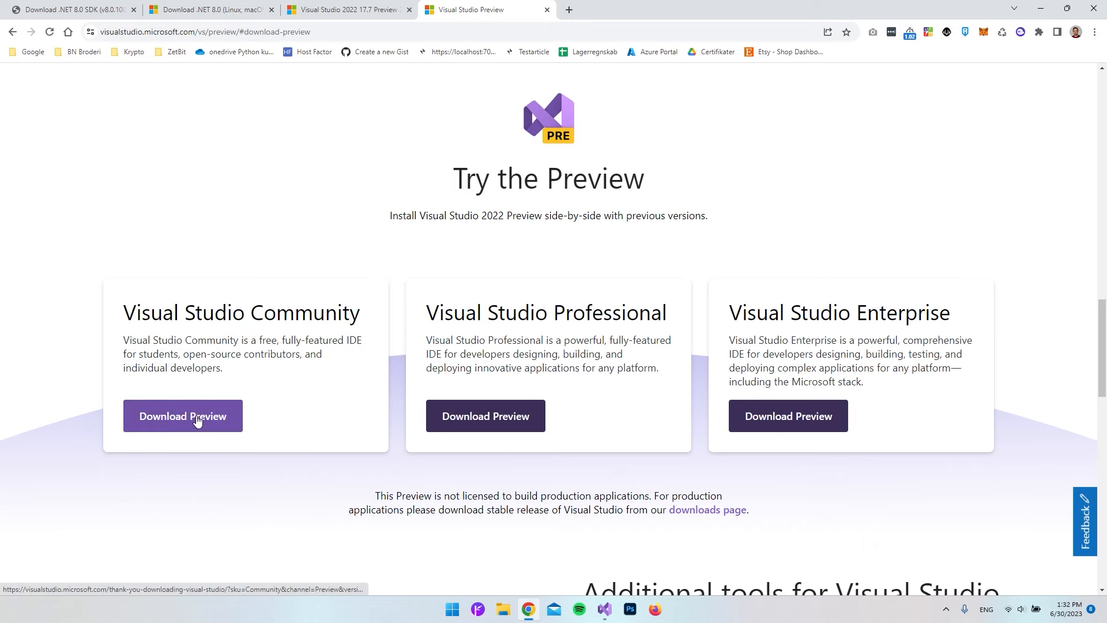
left_click(182, 416)
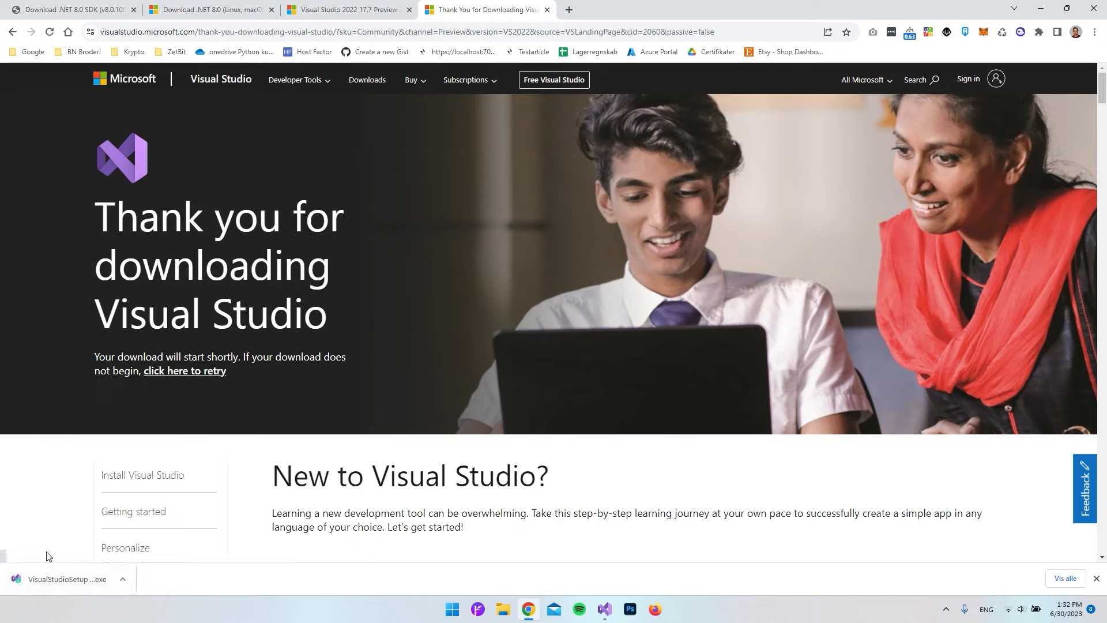
left_click(67, 579)
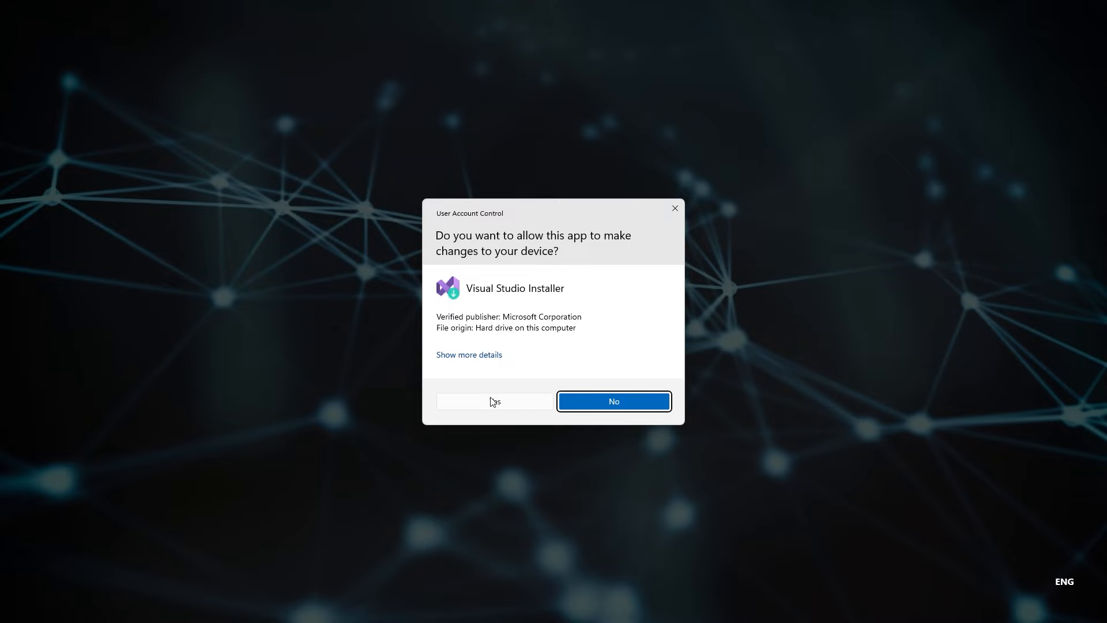
Allow the installer, check ASP.NET and web development, and install Community 2022 Preview 17.7.
left_click(494, 401)
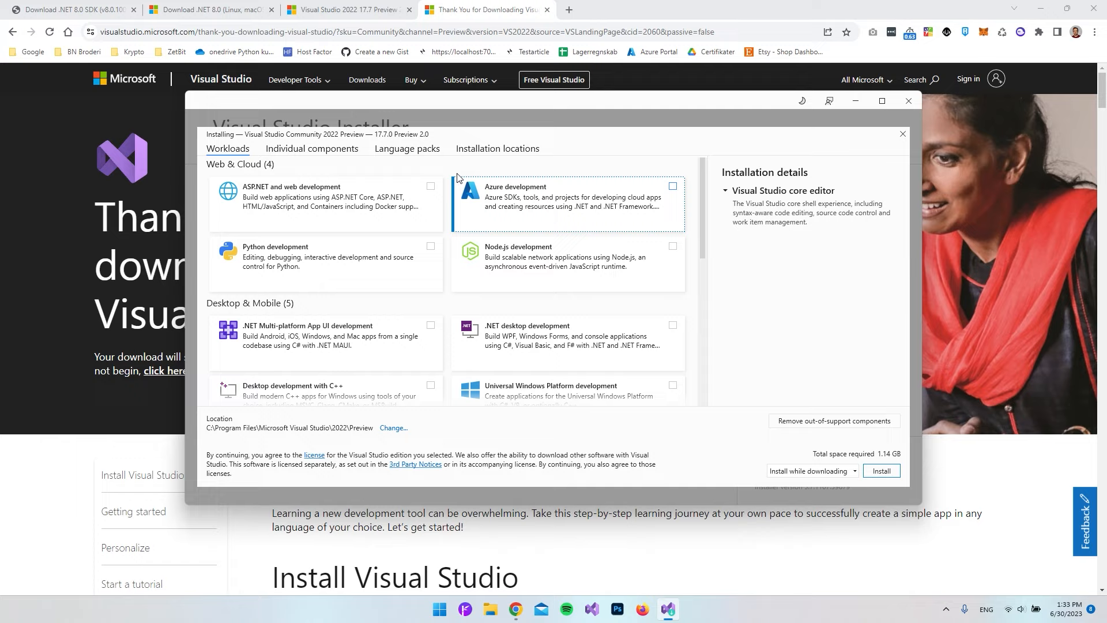
mouse_move(460, 260)
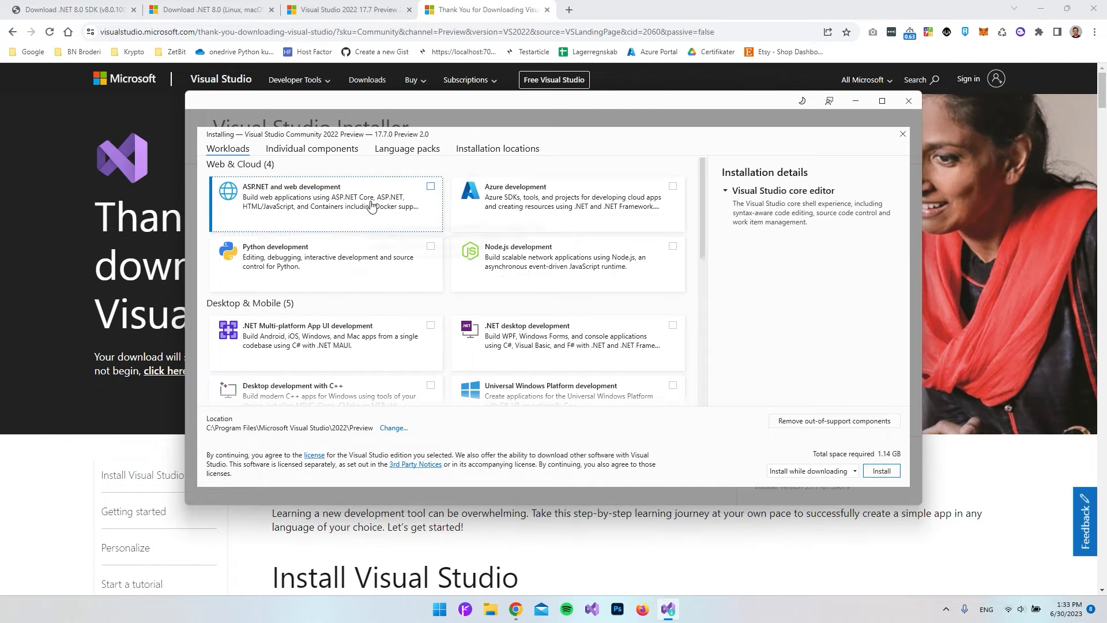
mouse_move(364, 200)
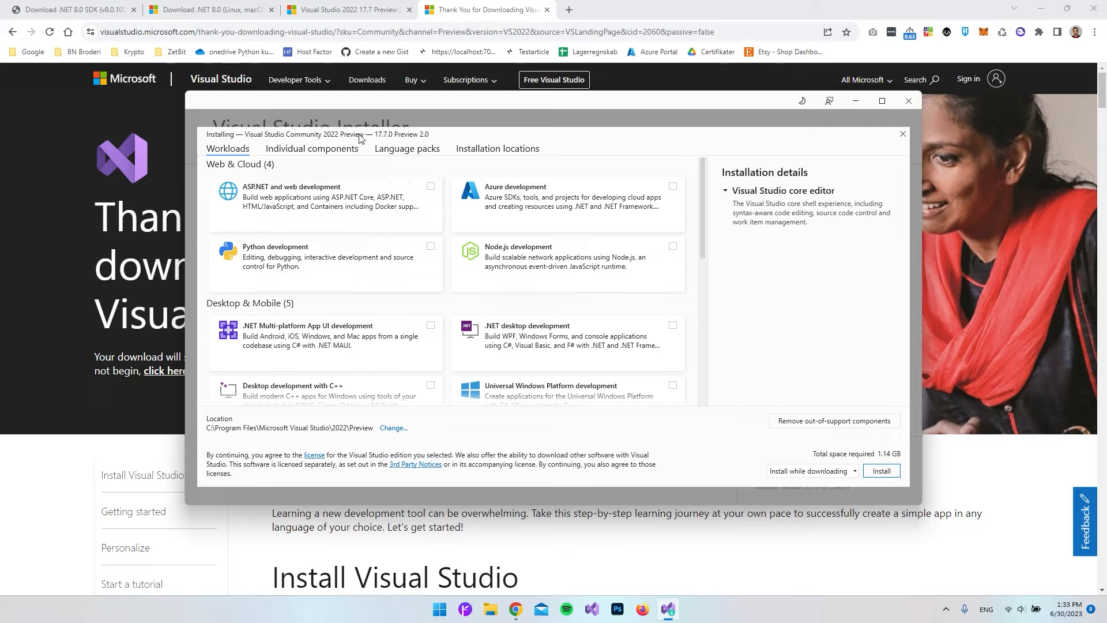
mouse_move(387, 139)
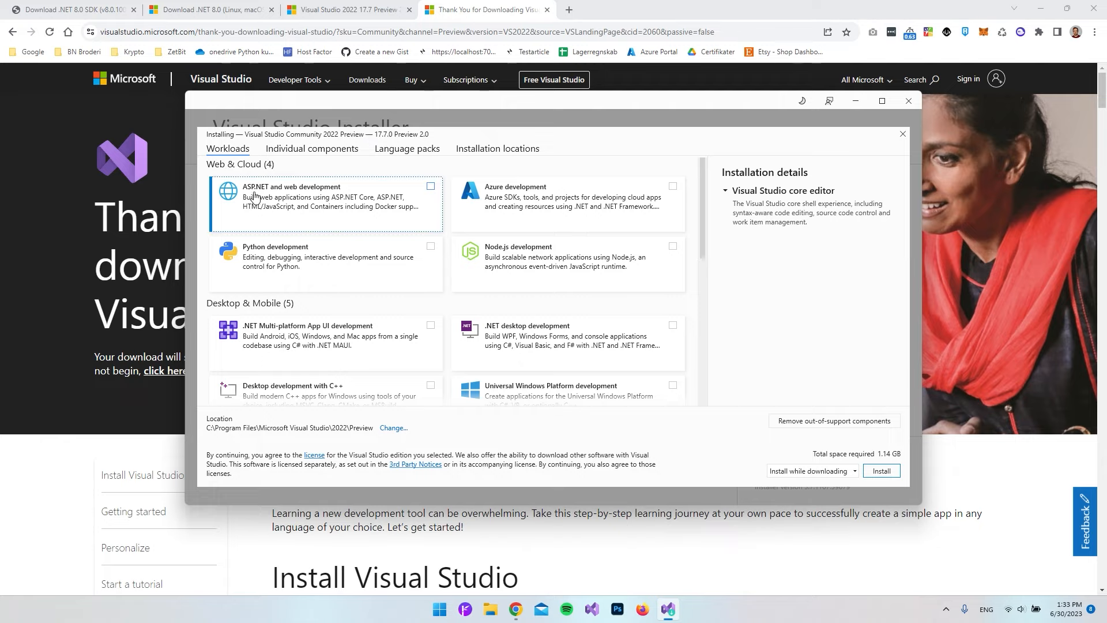
left_click(431, 186)
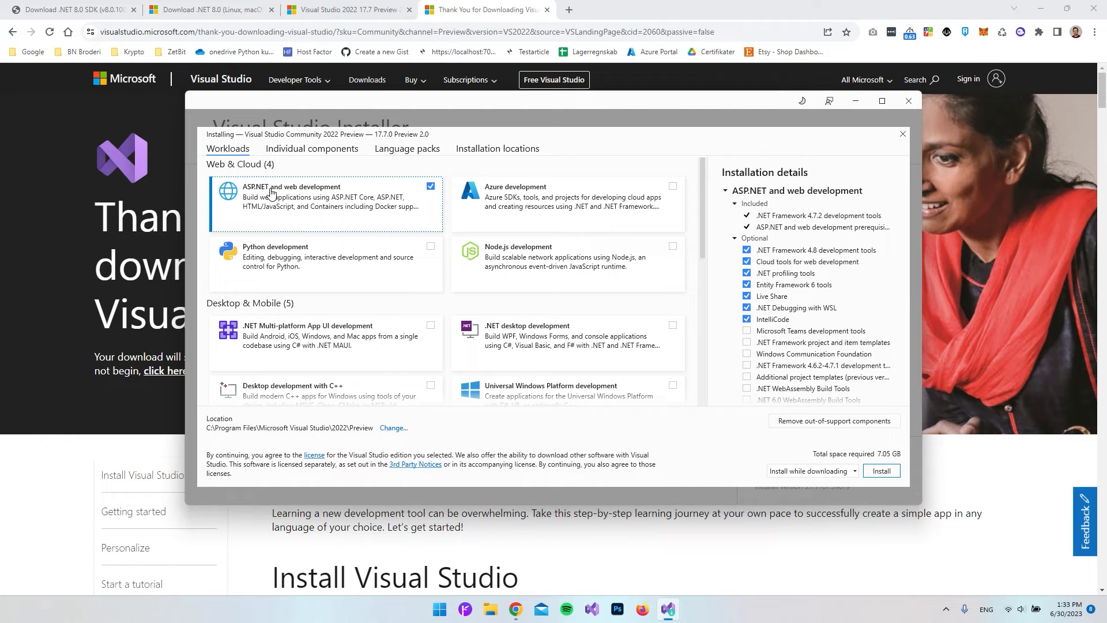
mouse_move(362, 199)
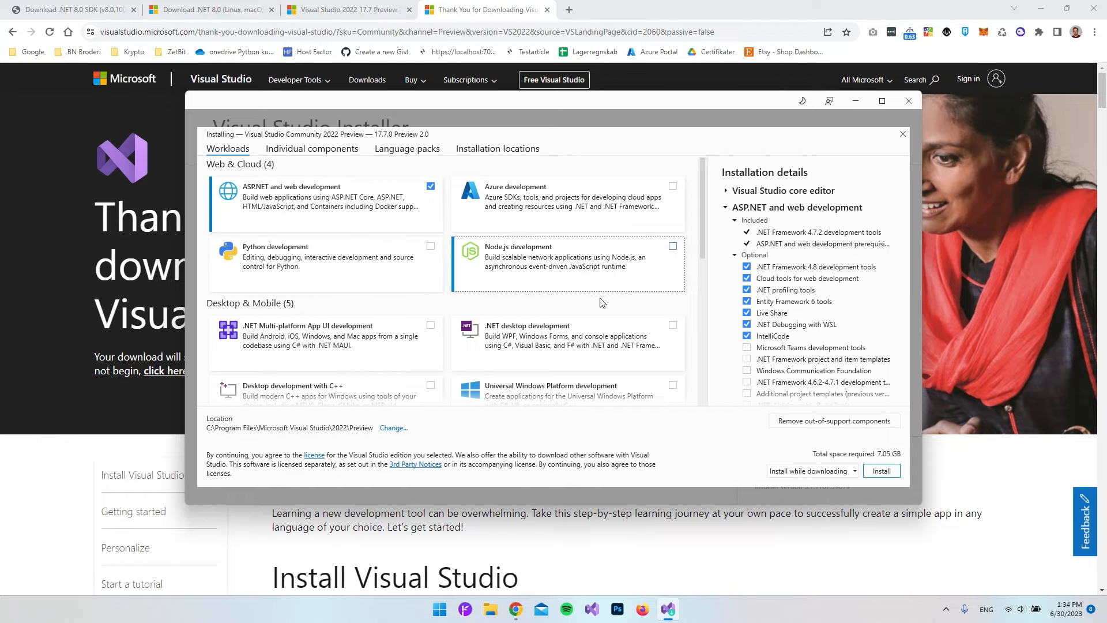
mouse_move(882, 471)
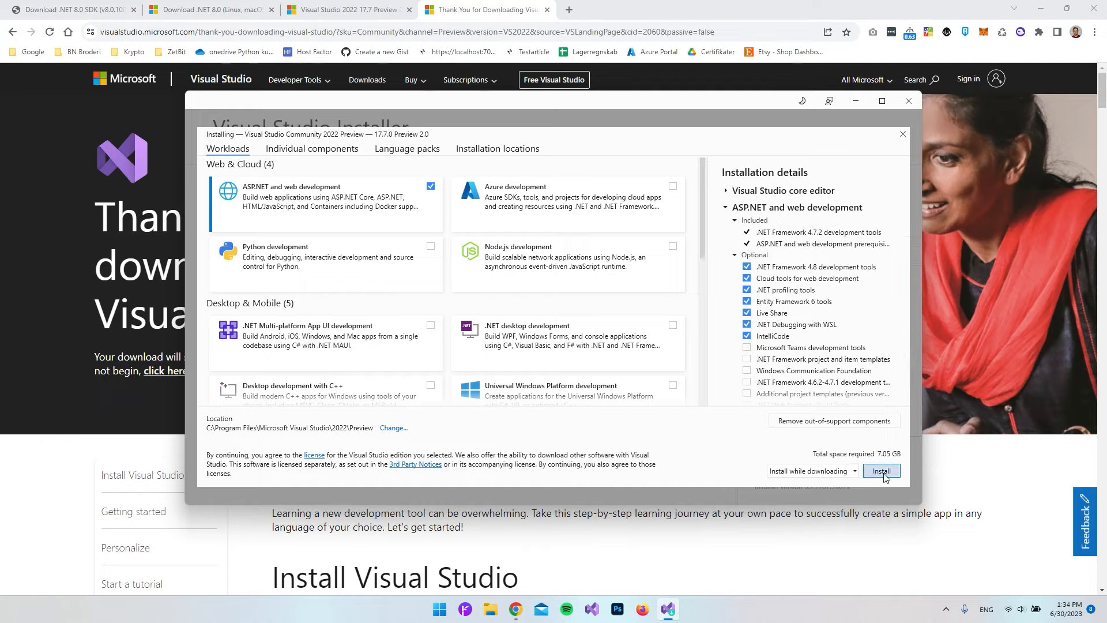
mouse_move(876, 459)
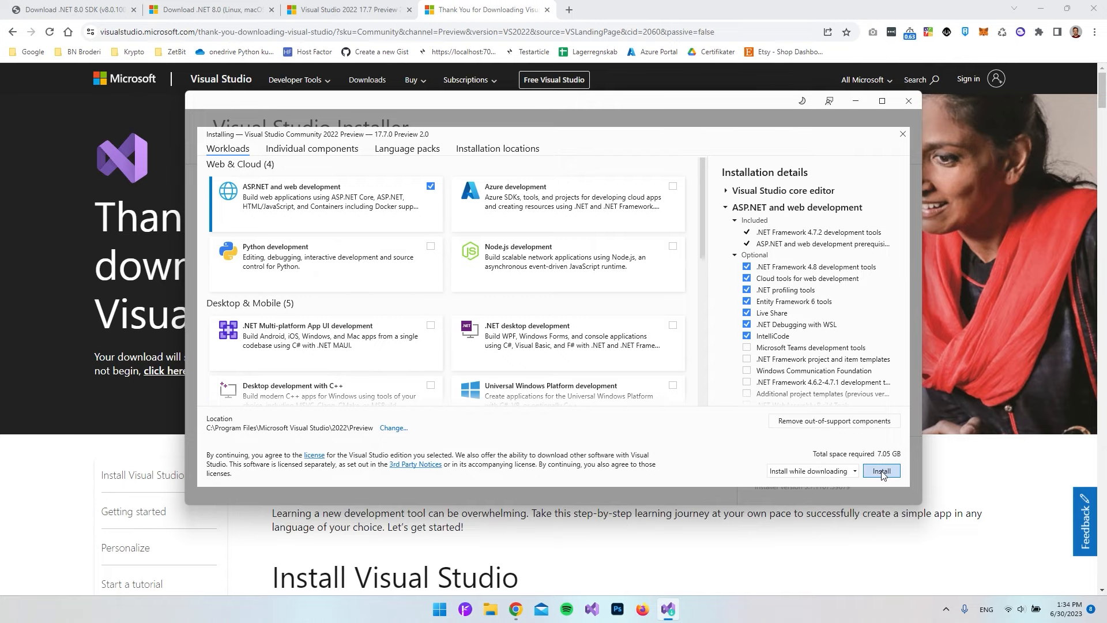
left_click(881, 471)
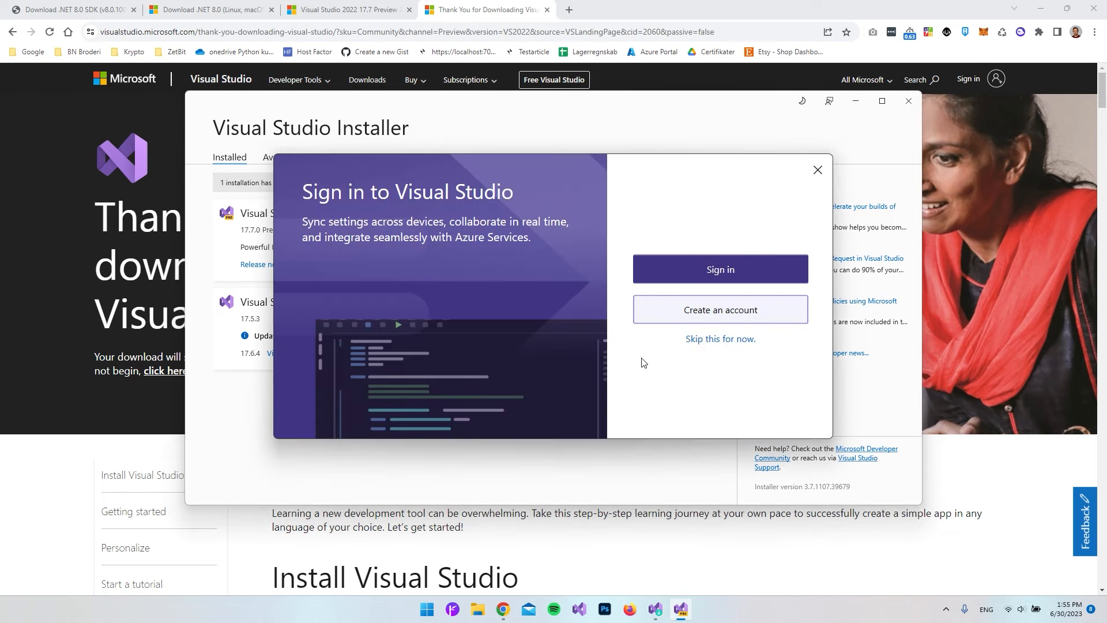
mouse_move(664, 324)
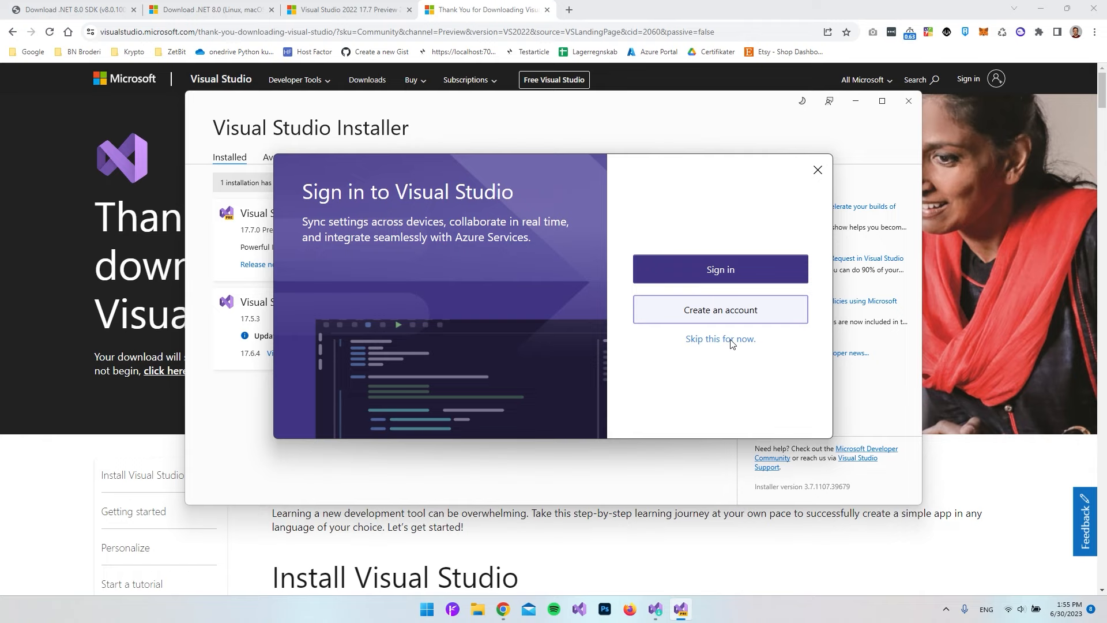
mouse_move(714, 345)
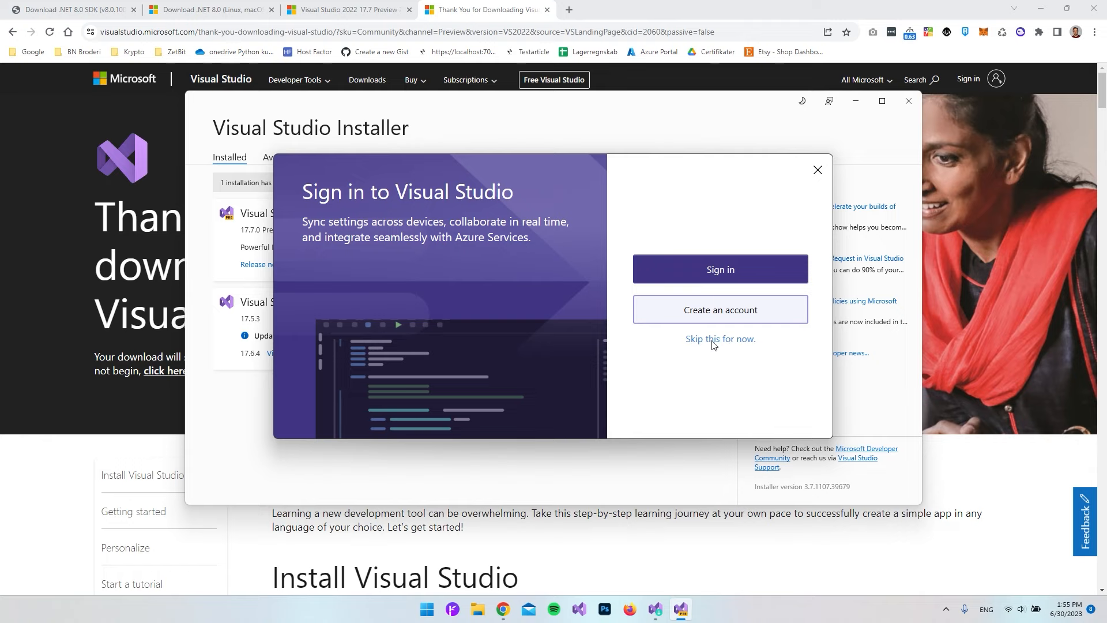
Skip sign-in and start Visual Studio 2022 Preview with General settings and Dark theme.
left_click(720, 339)
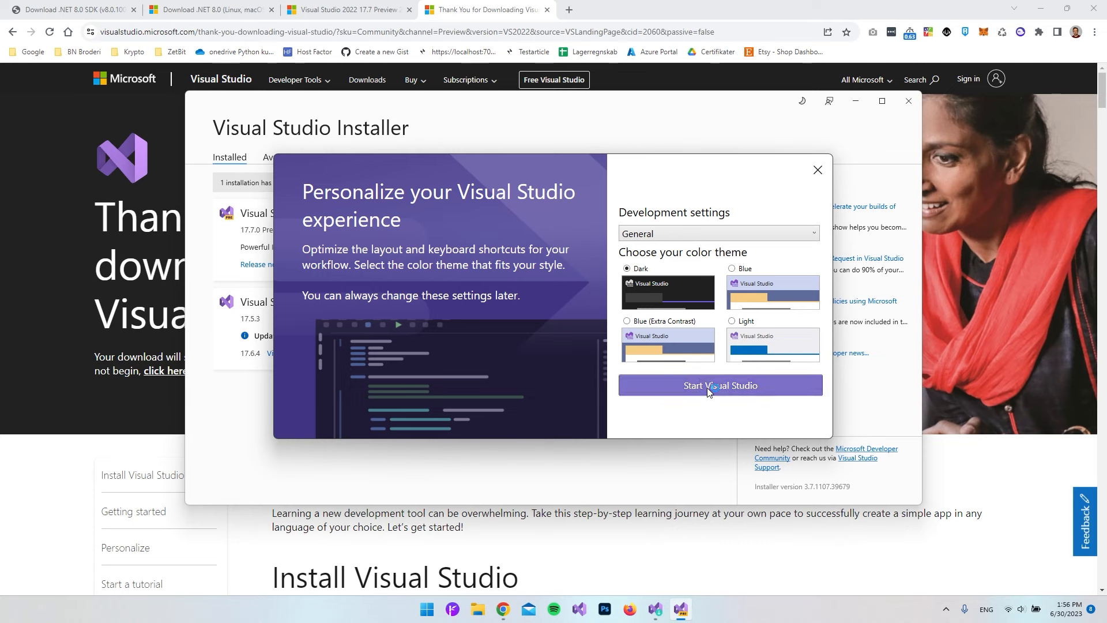
left_click(720, 389)
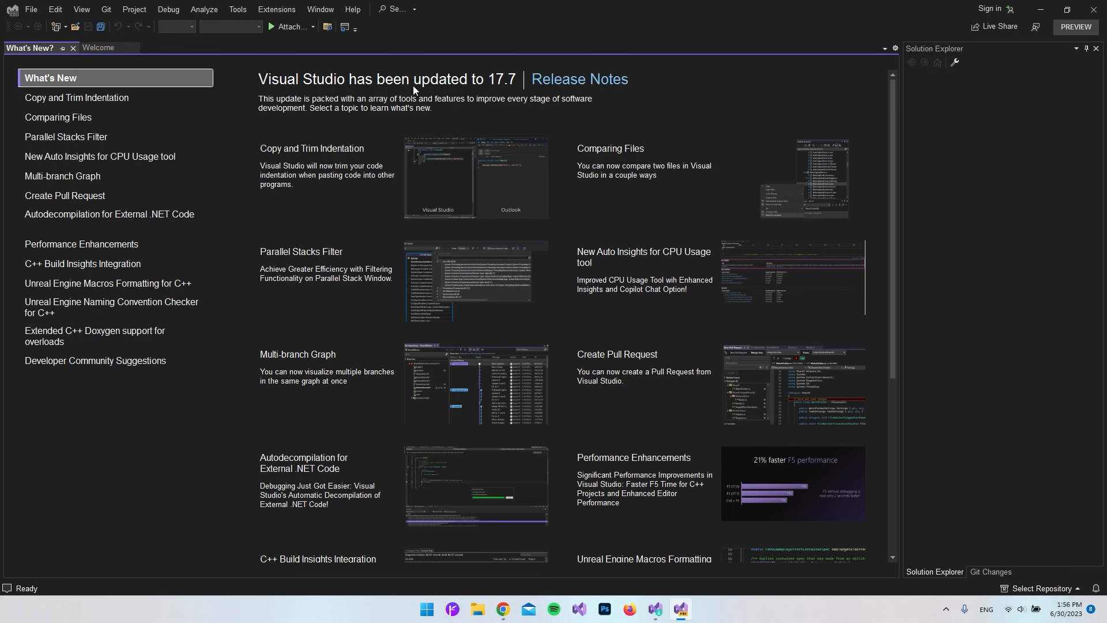
mouse_move(341, 71)
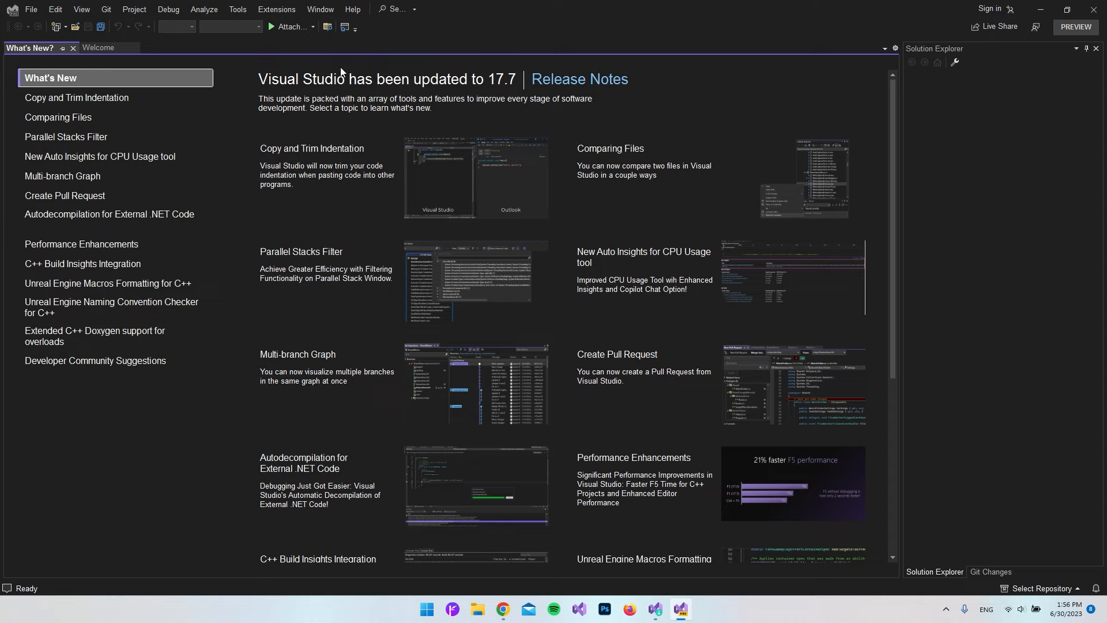
mouse_move(452, 88)
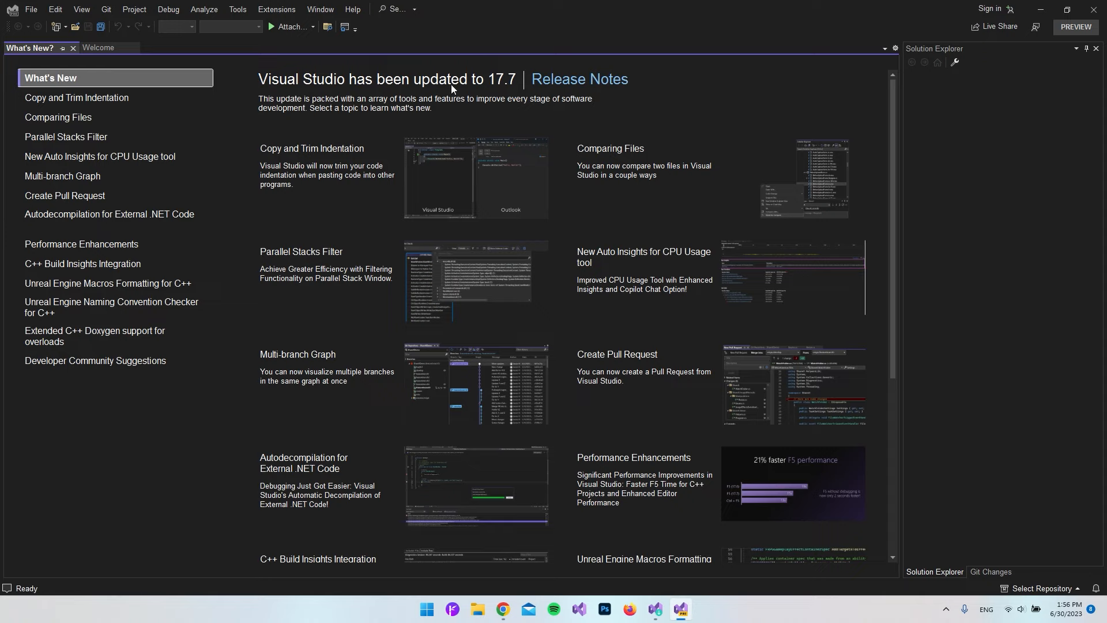
mouse_move(259, 101)
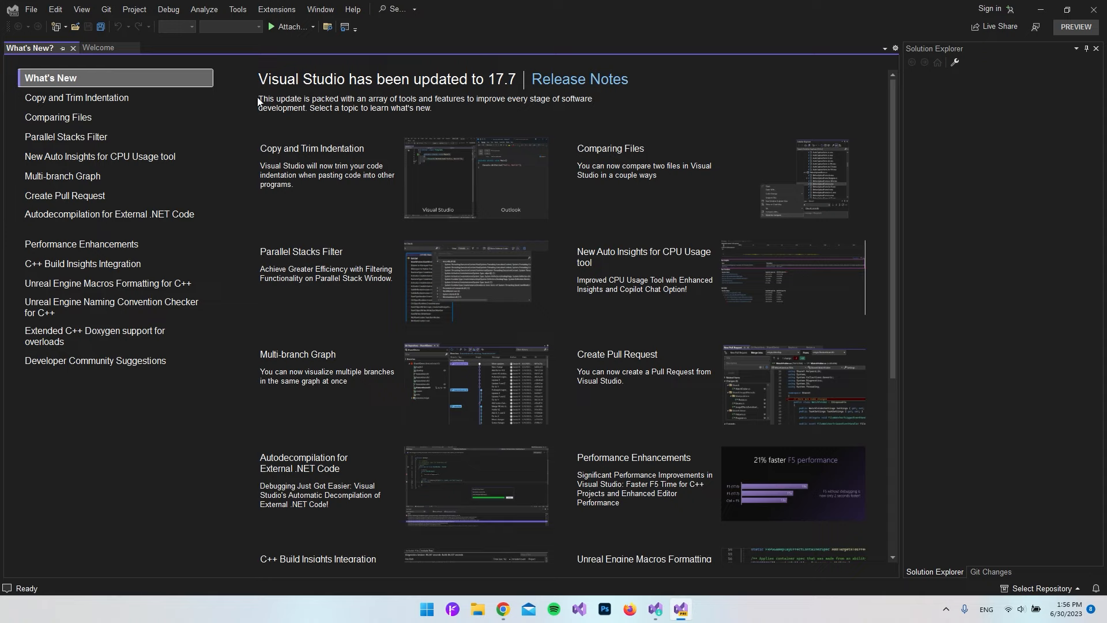
mouse_move(11, 19)
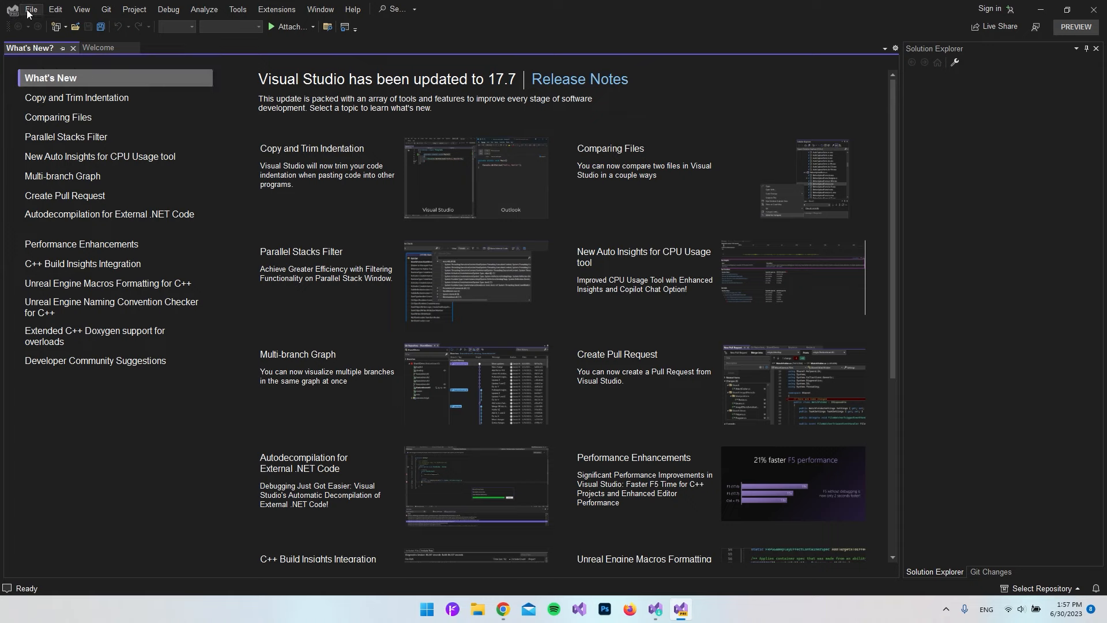
Open the File menu to show the New Project, Repository and File options.
left_click(31, 9)
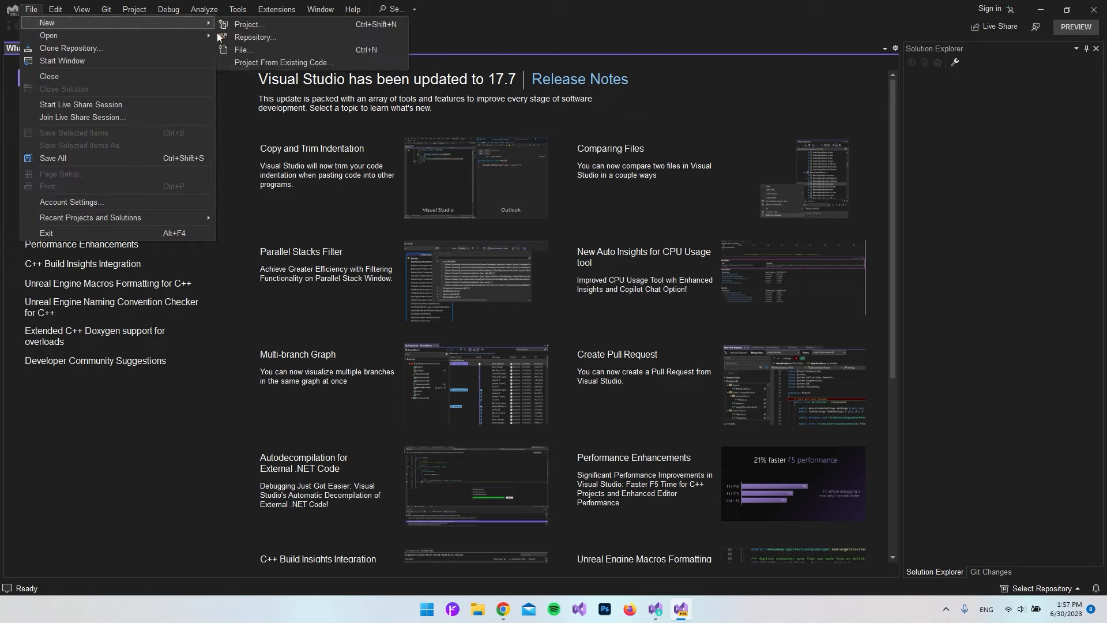
Create a Blazor Server App project with default name and location, targeting .NET 8.0 (Preview).
left_click(249, 24)
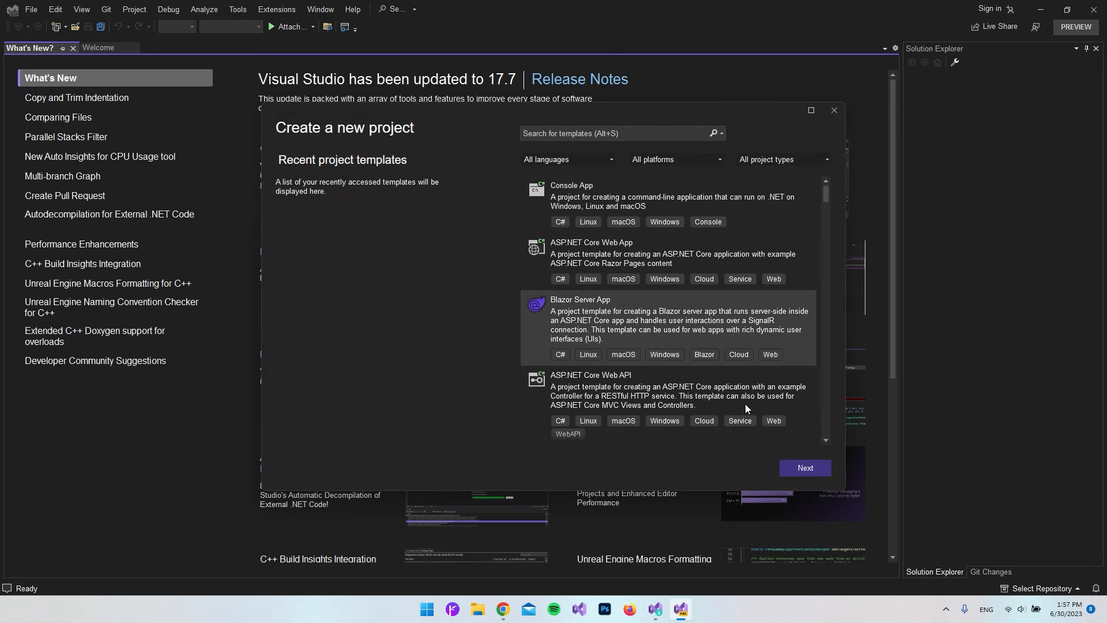
left_click(804, 468)
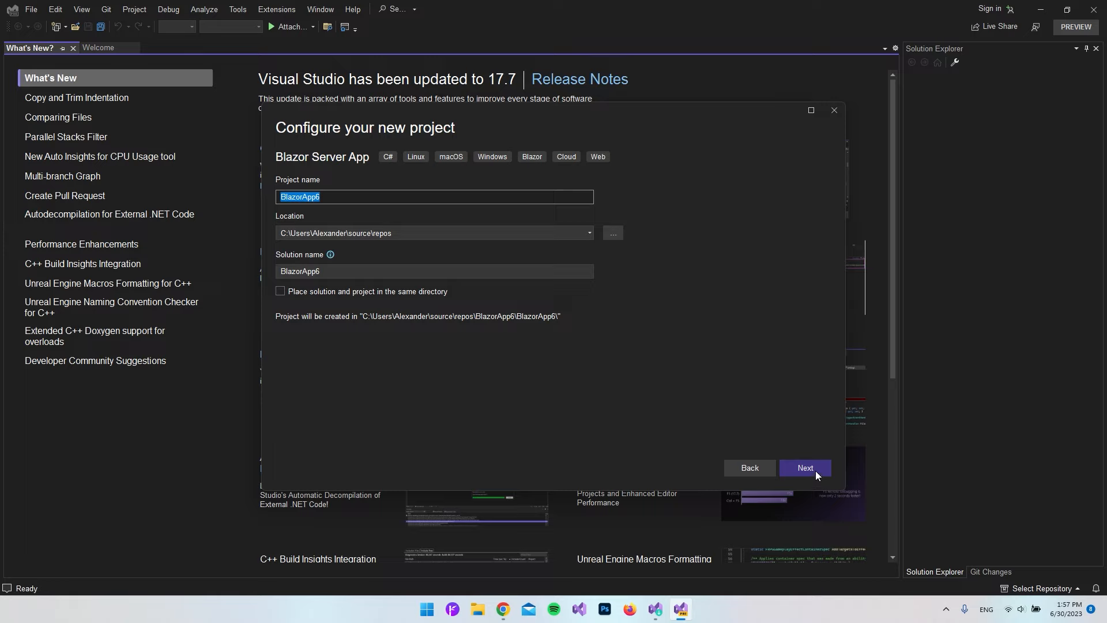
left_click(804, 468)
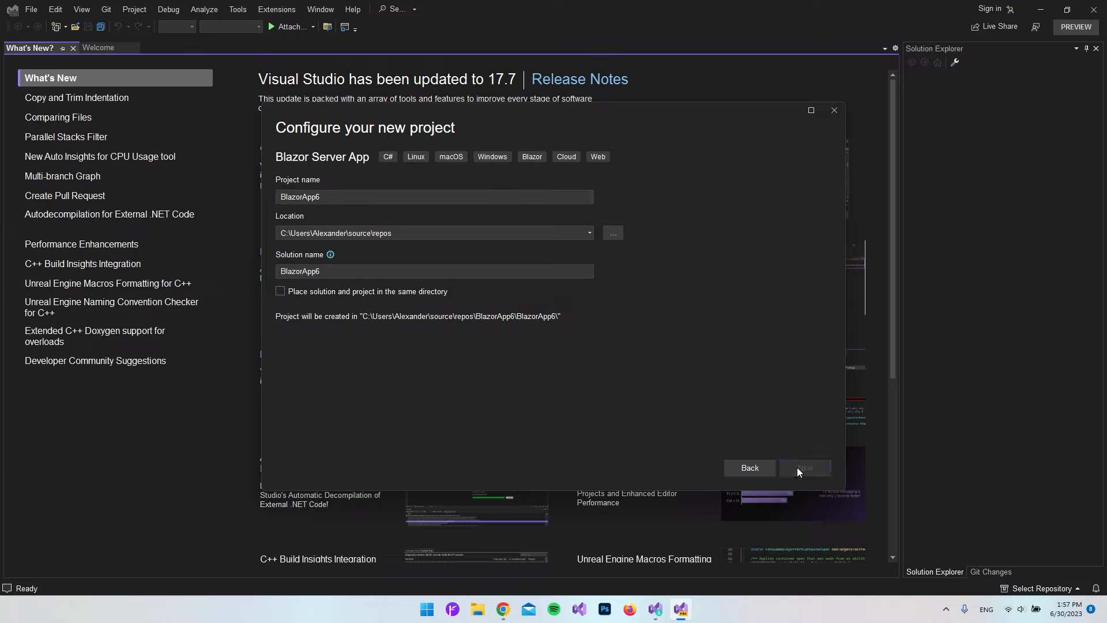
left_click(803, 468)
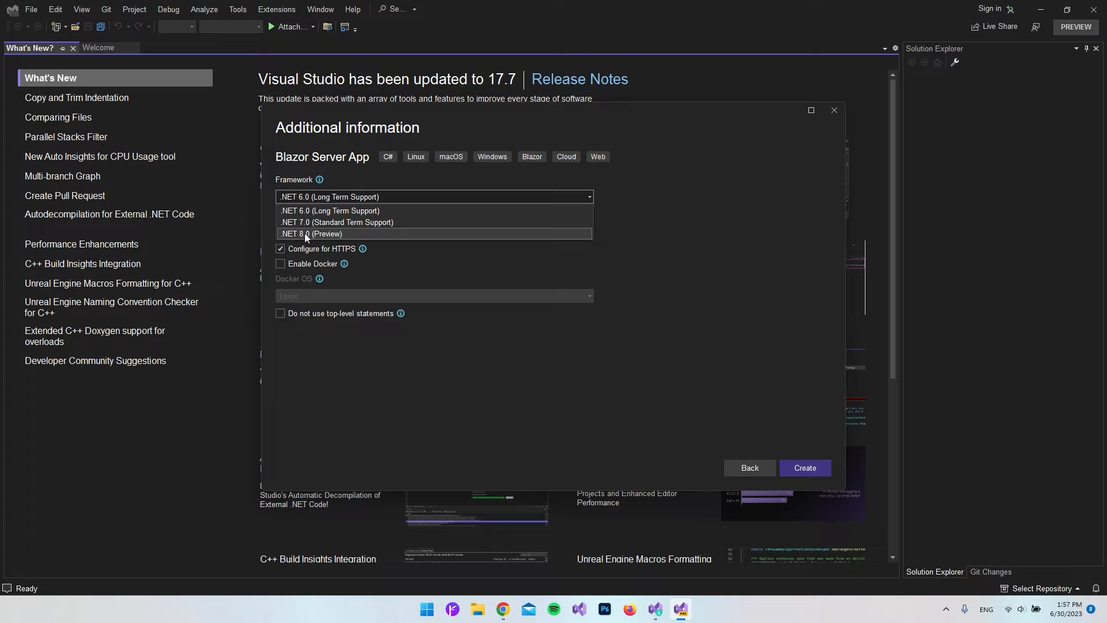
left_click(311, 233)
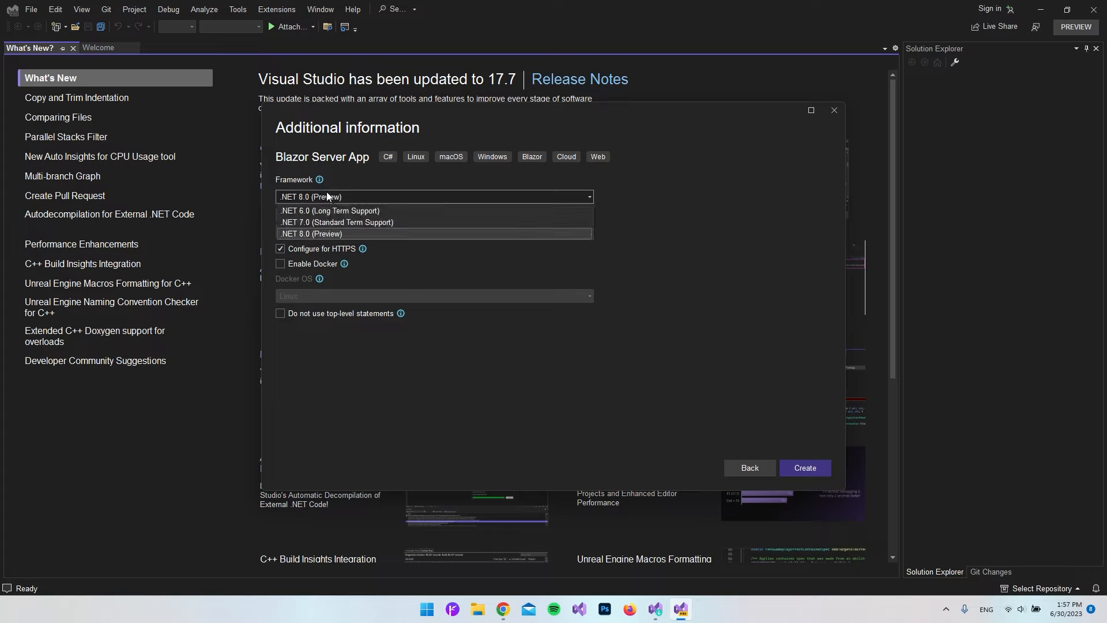
mouse_move(316, 211)
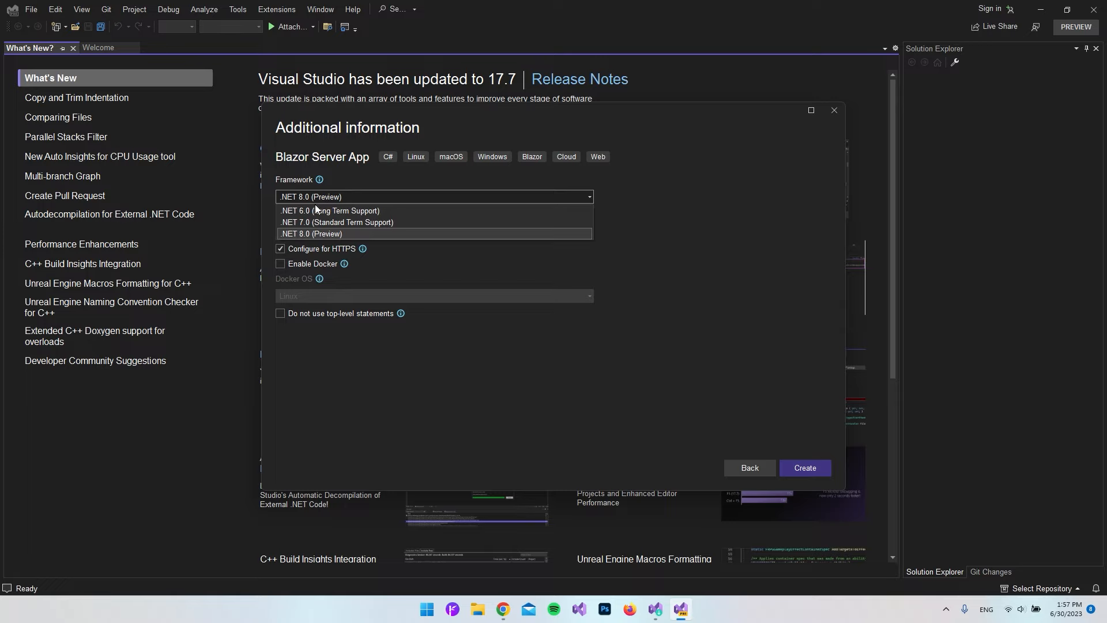
mouse_move(330, 210)
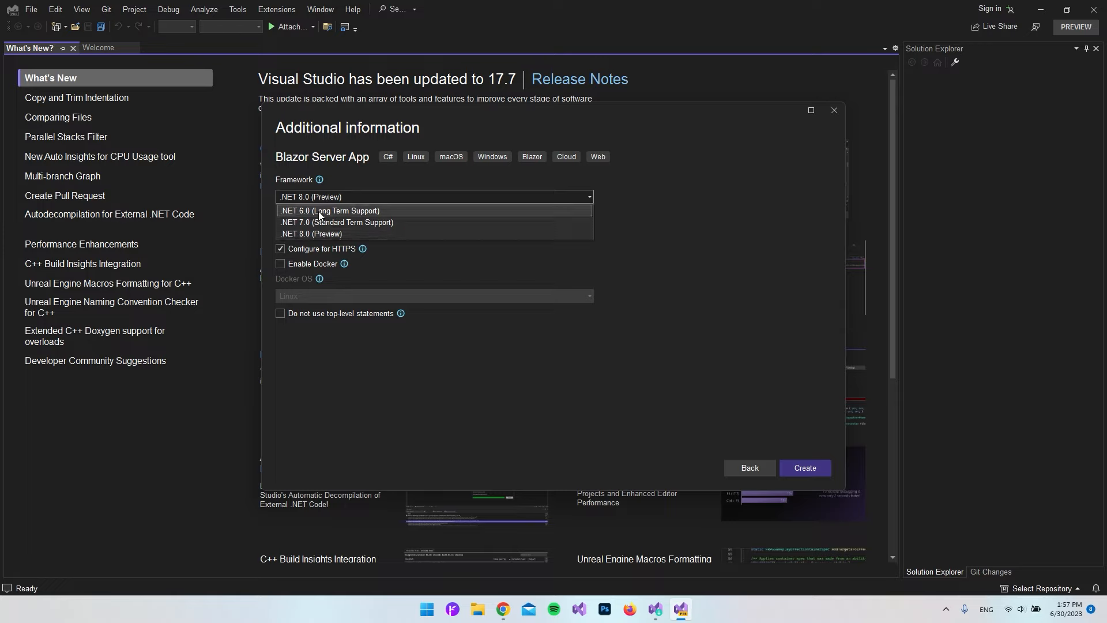
mouse_move(369, 213)
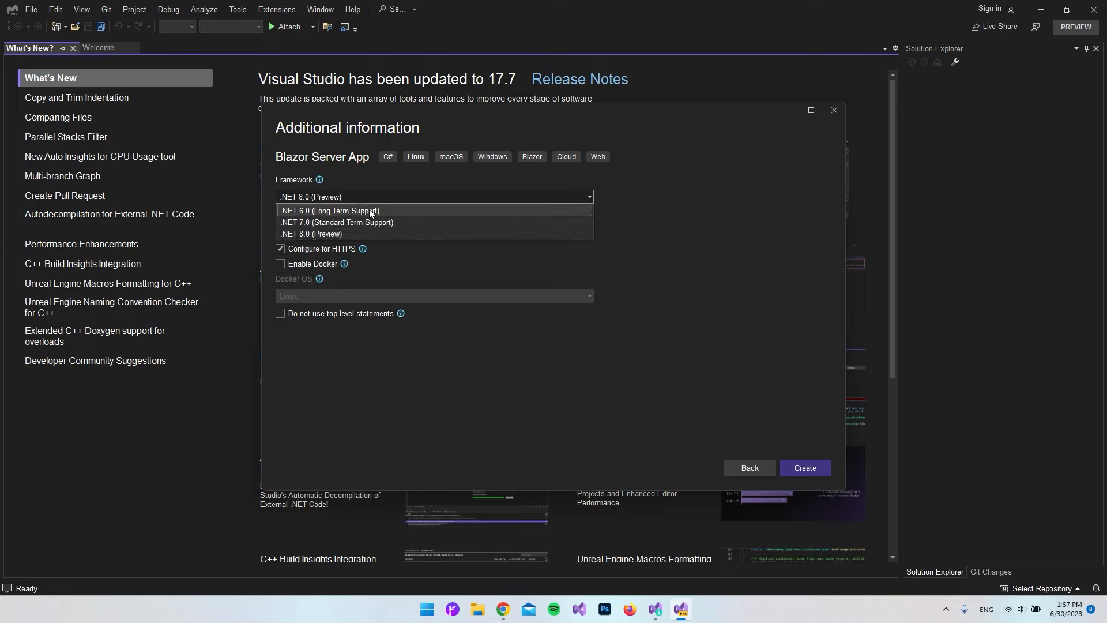
left_click(311, 234)
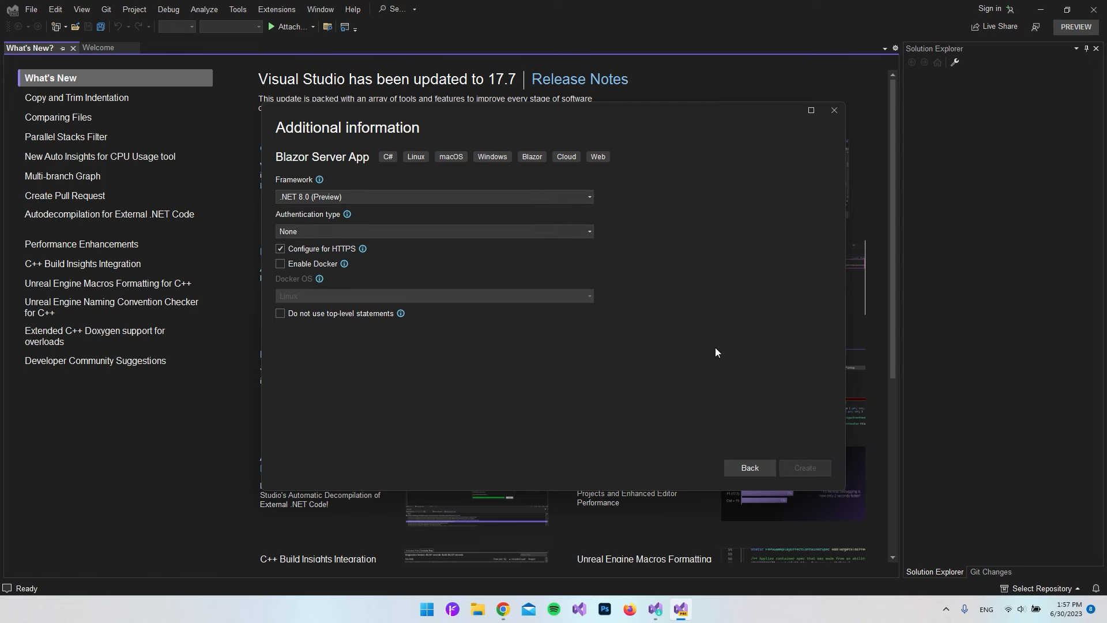
left_click(804, 467)
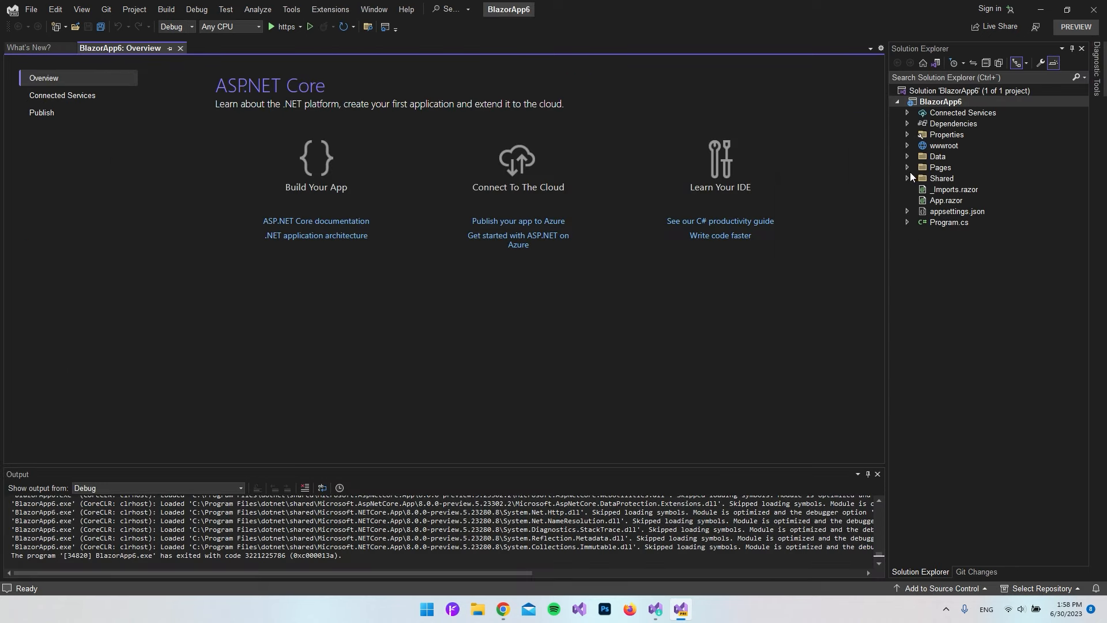
Run the app in the browser and visit its Counter and Fetch data pages.
left_click(908, 167)
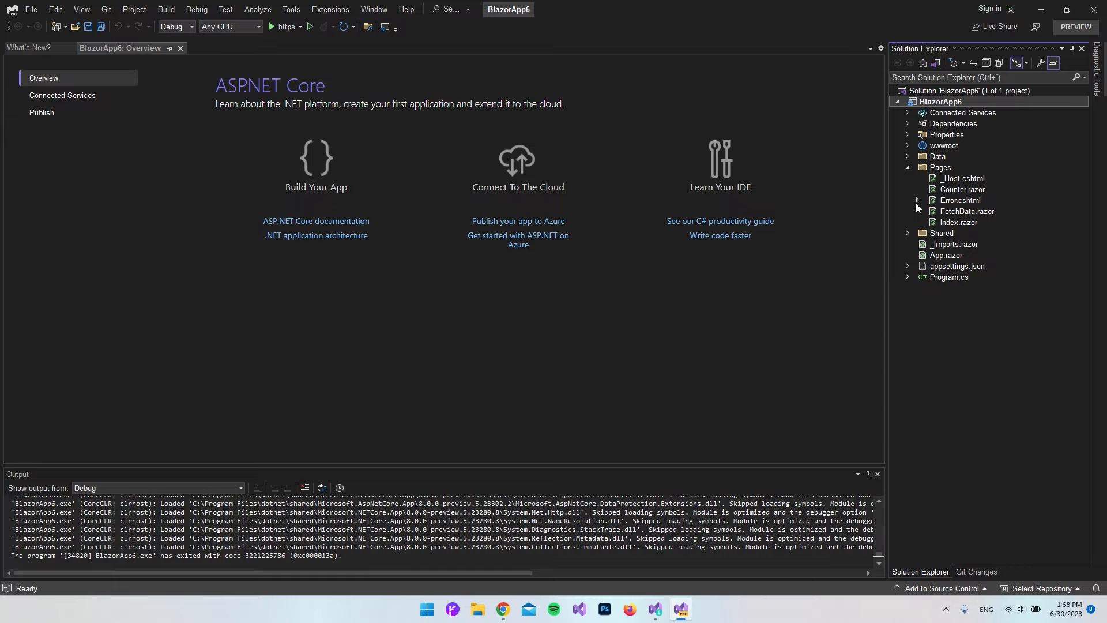
mouse_move(286, 26)
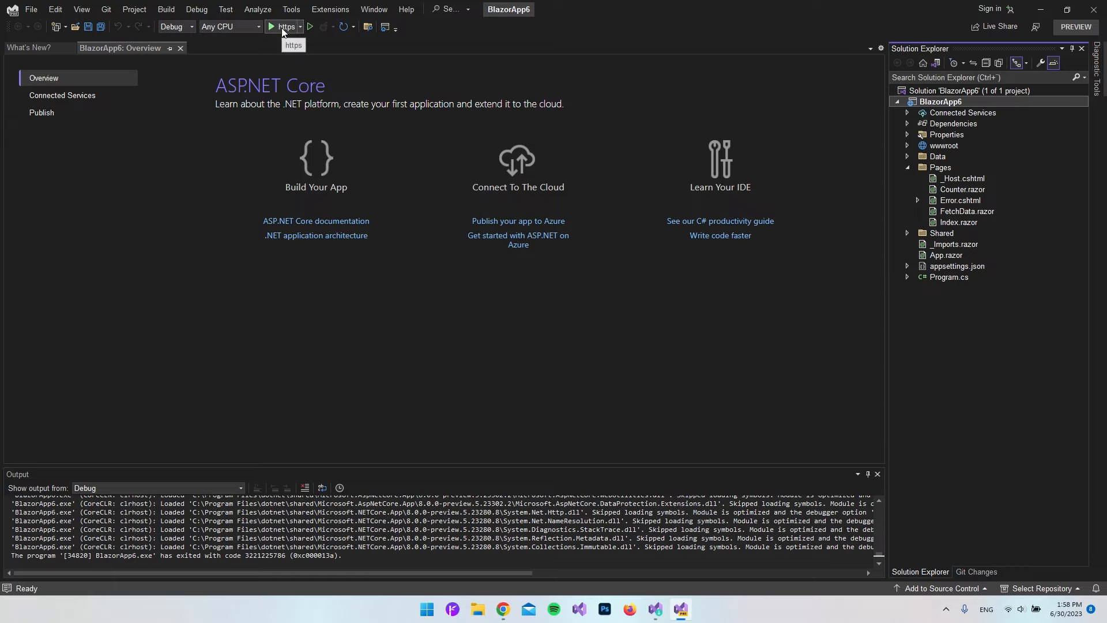
left_click(271, 27)
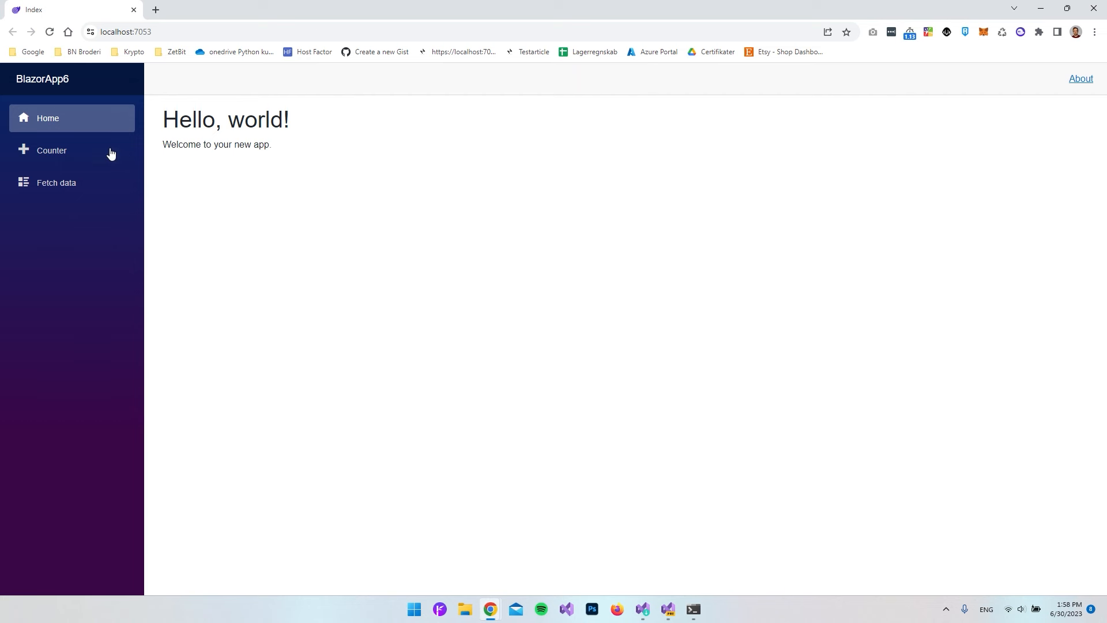
left_click(50, 150)
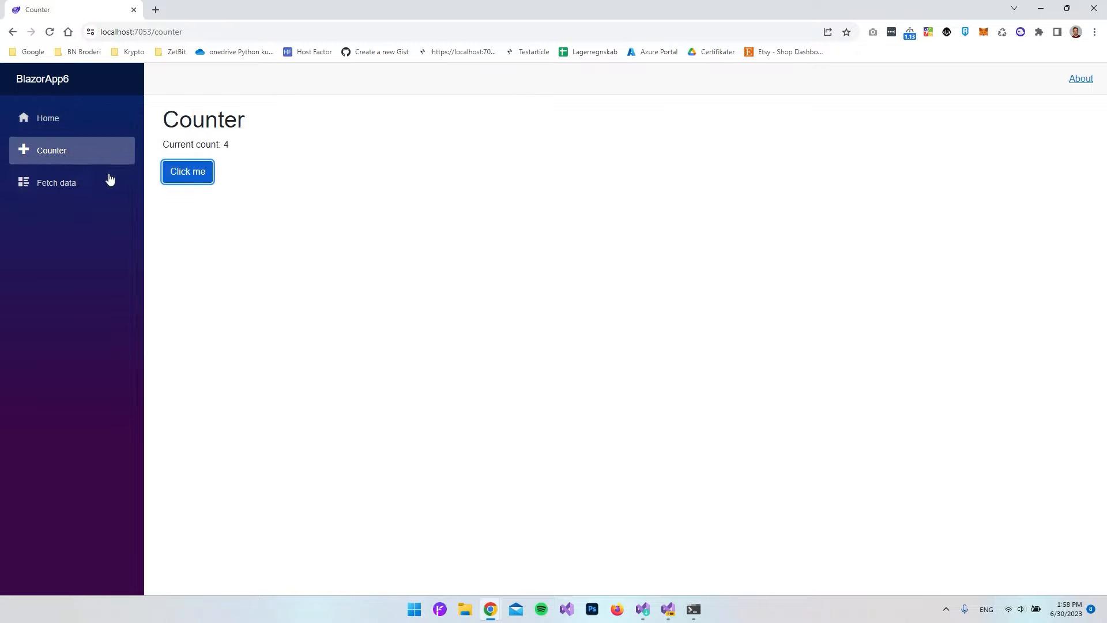
left_click(56, 183)
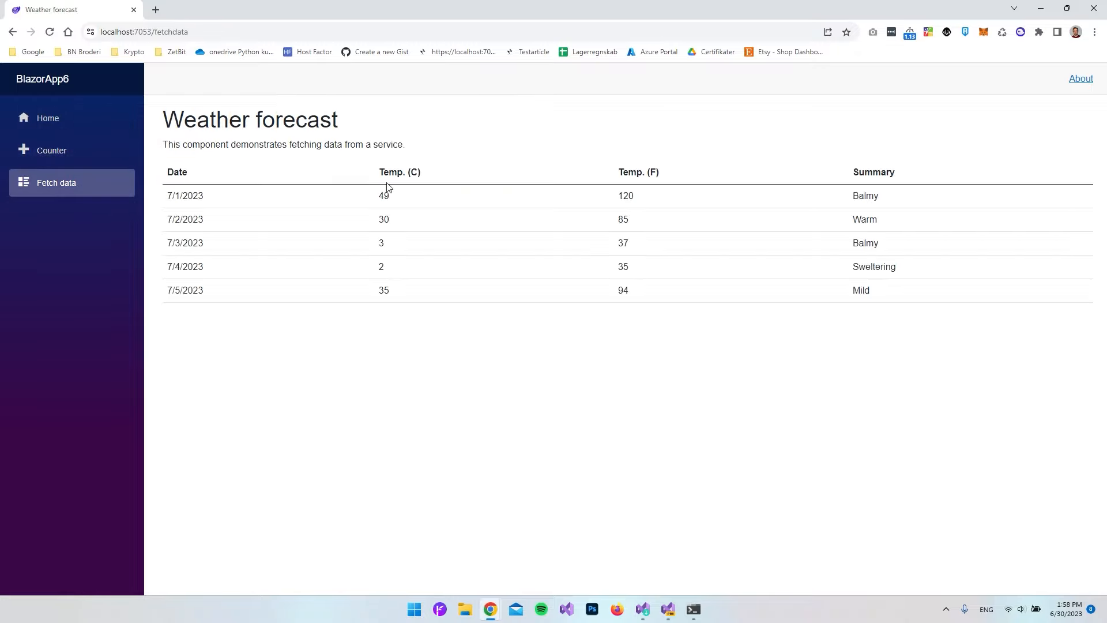